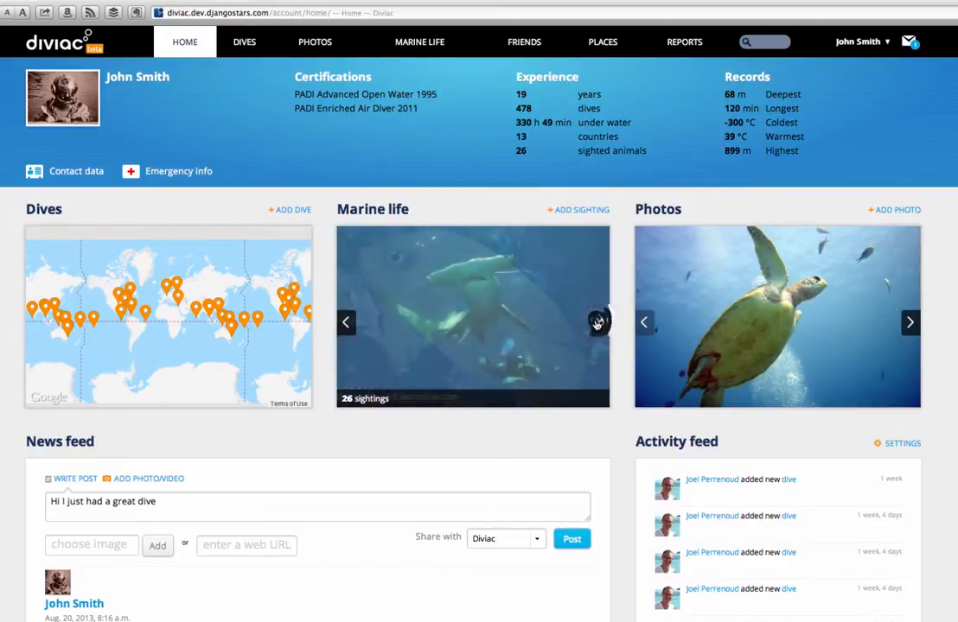
Browse the next sighting photo and the certifications page, then return to the home dashboard
left_click(598, 321)
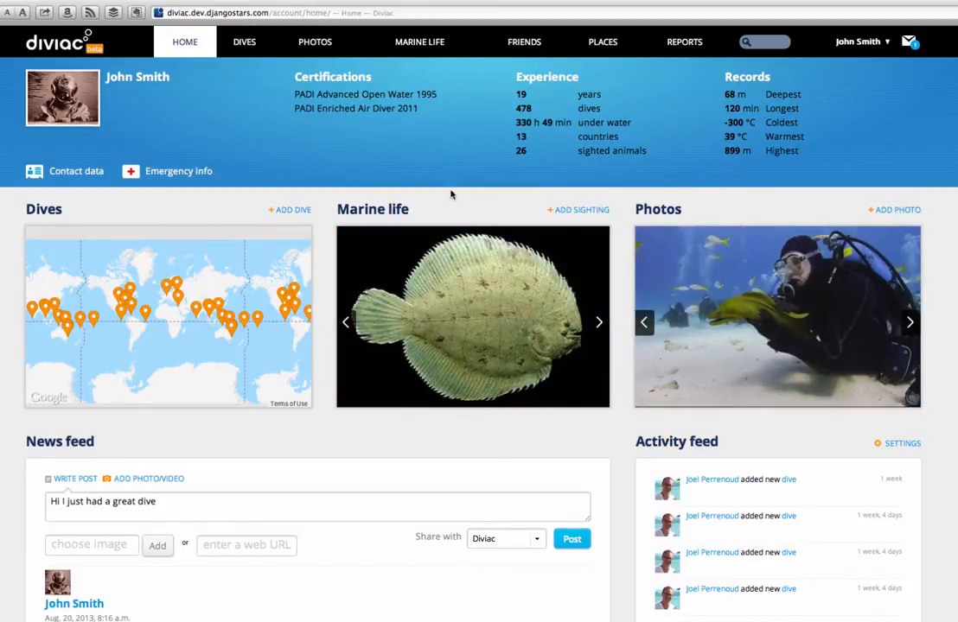
left_click(364, 93)
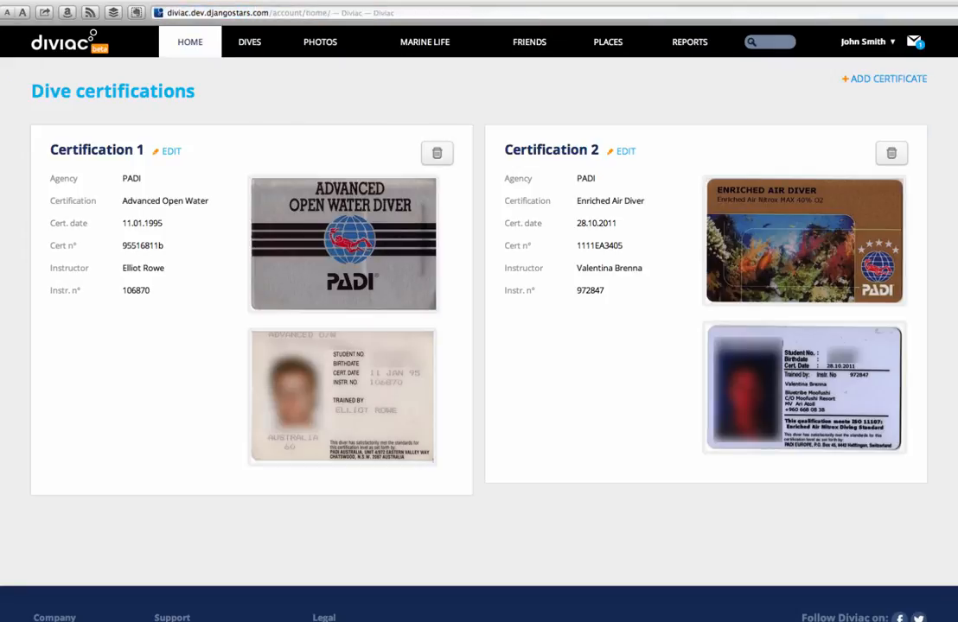
left_click(190, 42)
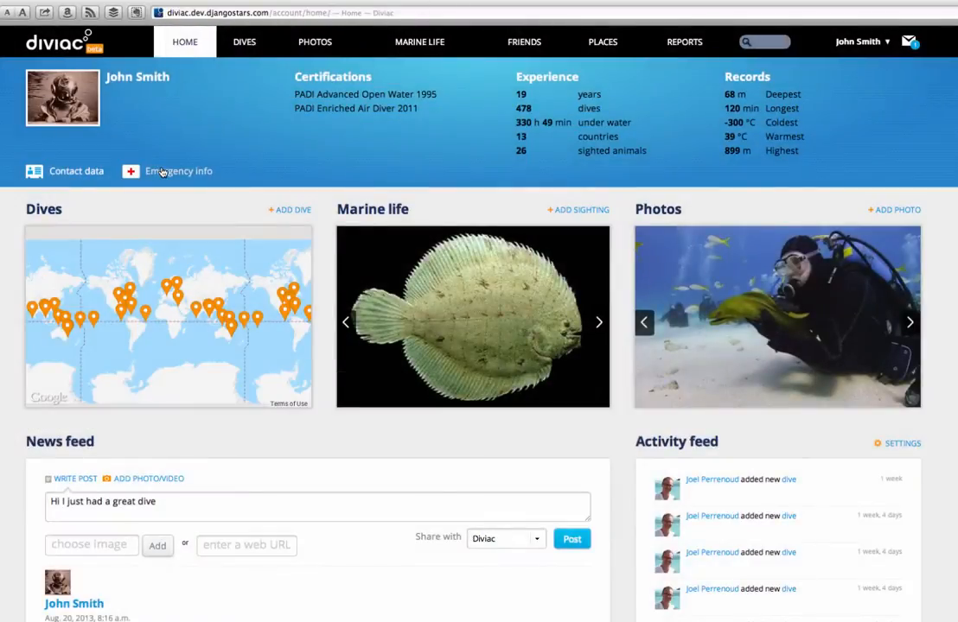
Check the medical and emergency info and the news feed post sharing and activity options
left_click(177, 171)
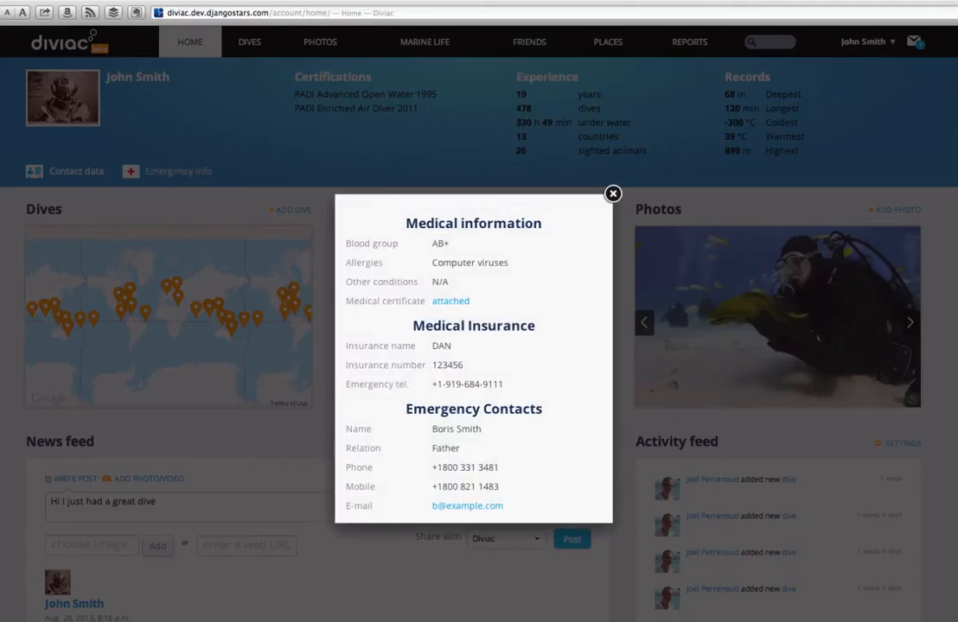
left_click(612, 194)
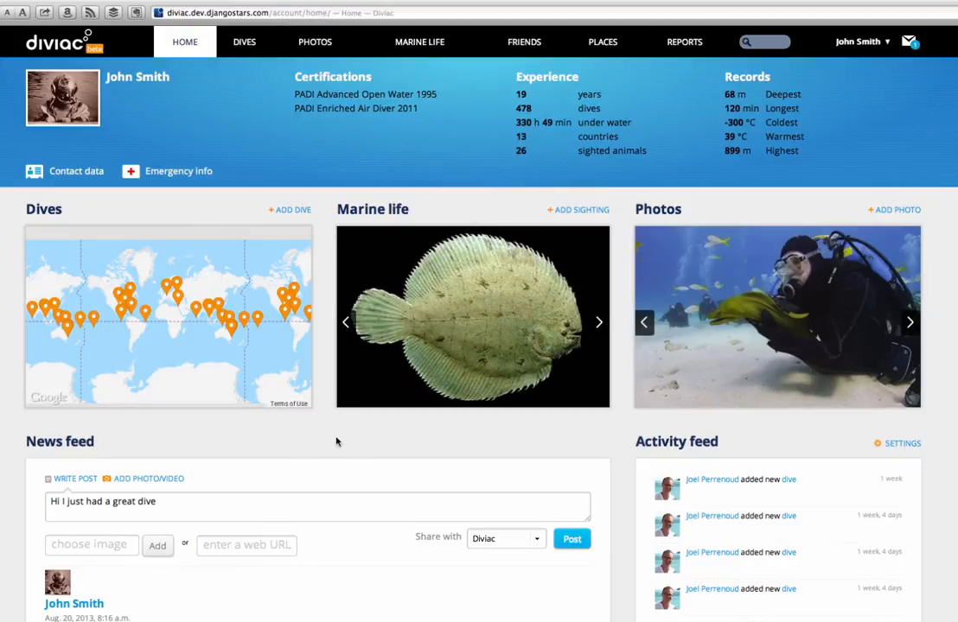
mouse_move(297, 446)
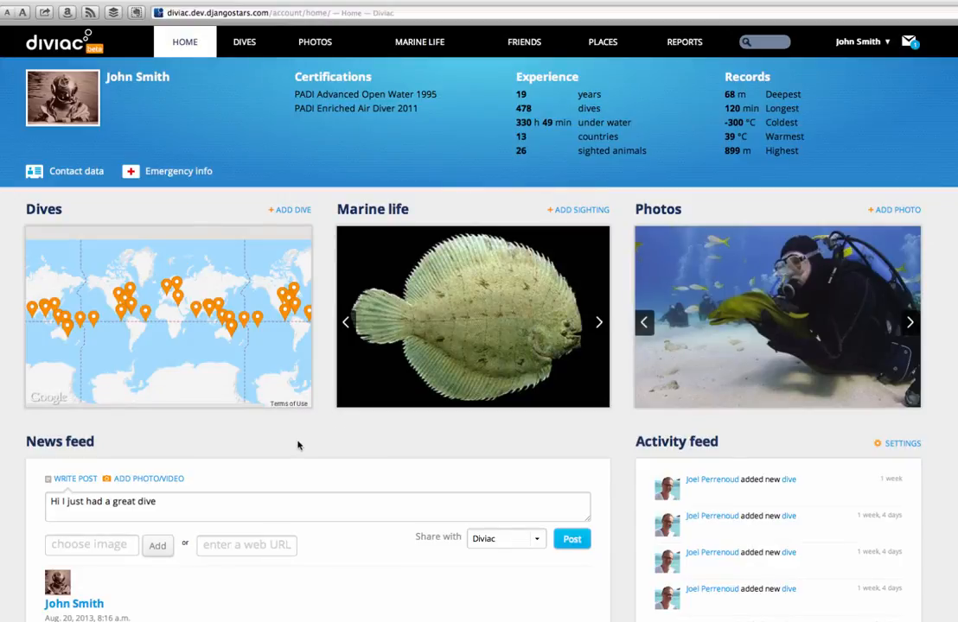
left_click(182, 501)
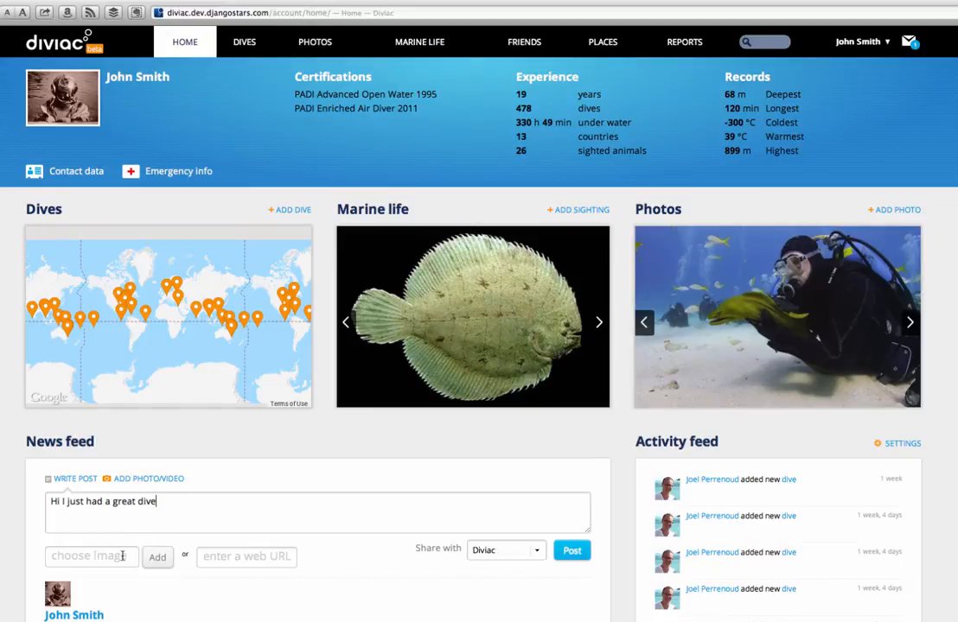
left_click(505, 550)
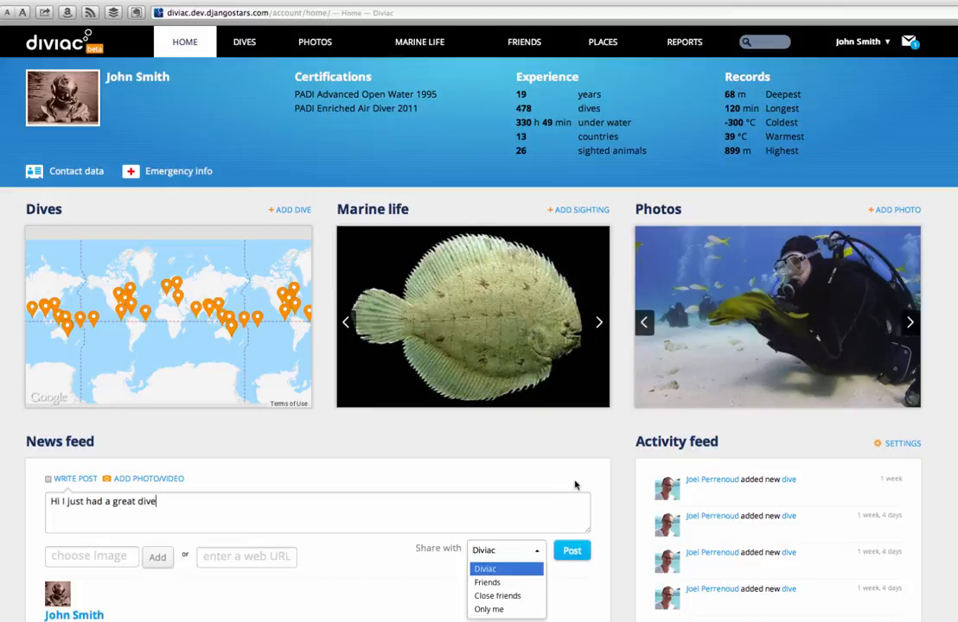
left_click(902, 443)
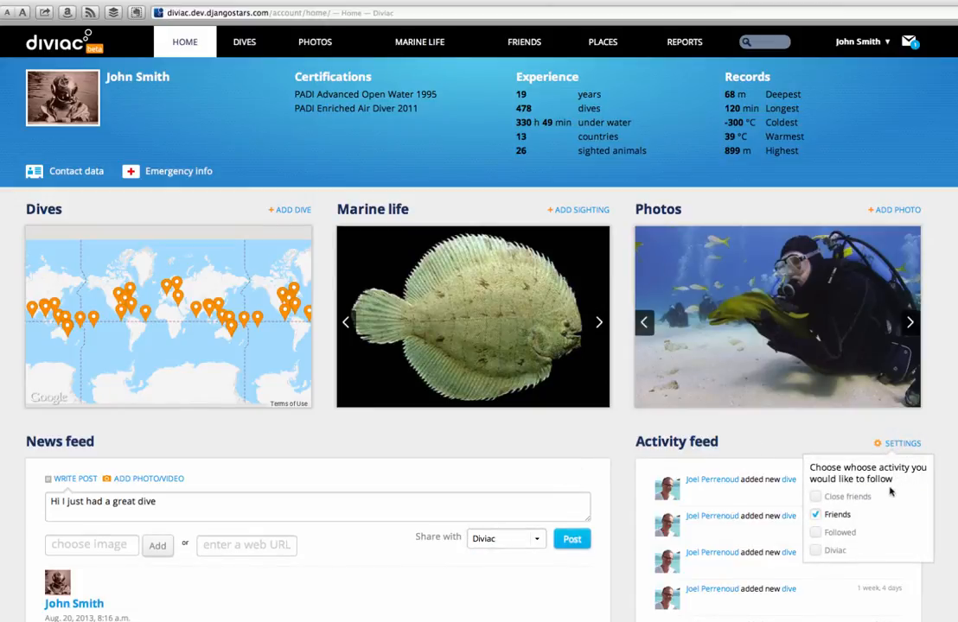
mouse_move(820, 553)
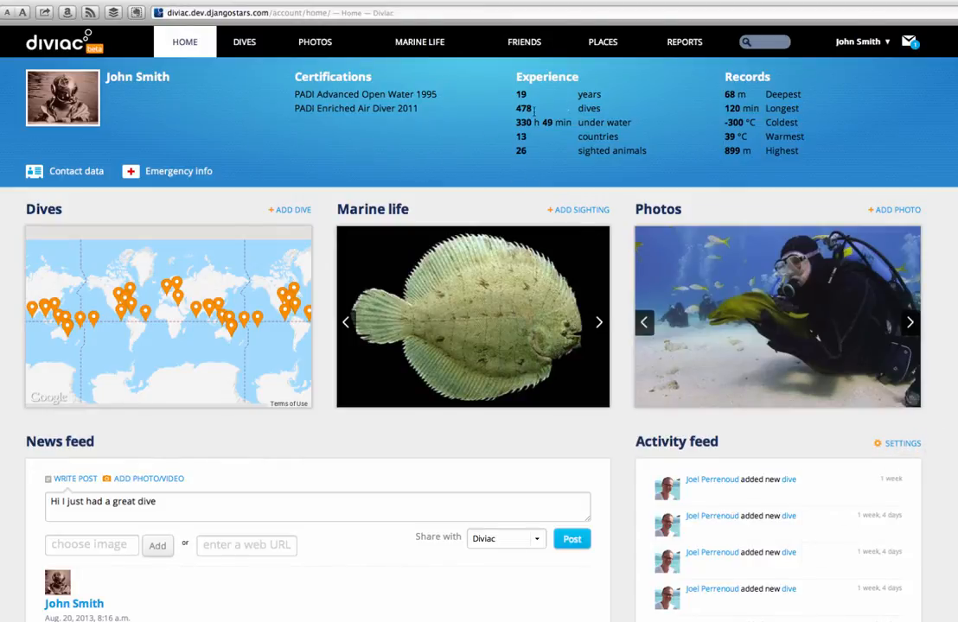
From the account menu, go to Profile & Settings and set Homepage privacy to Public
left_click(885, 41)
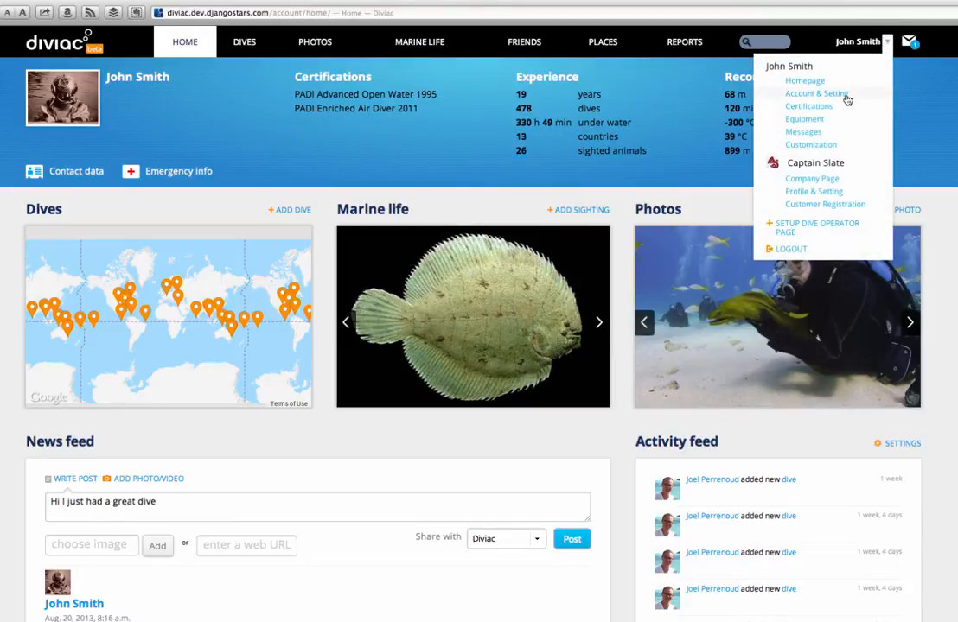
left_click(816, 94)
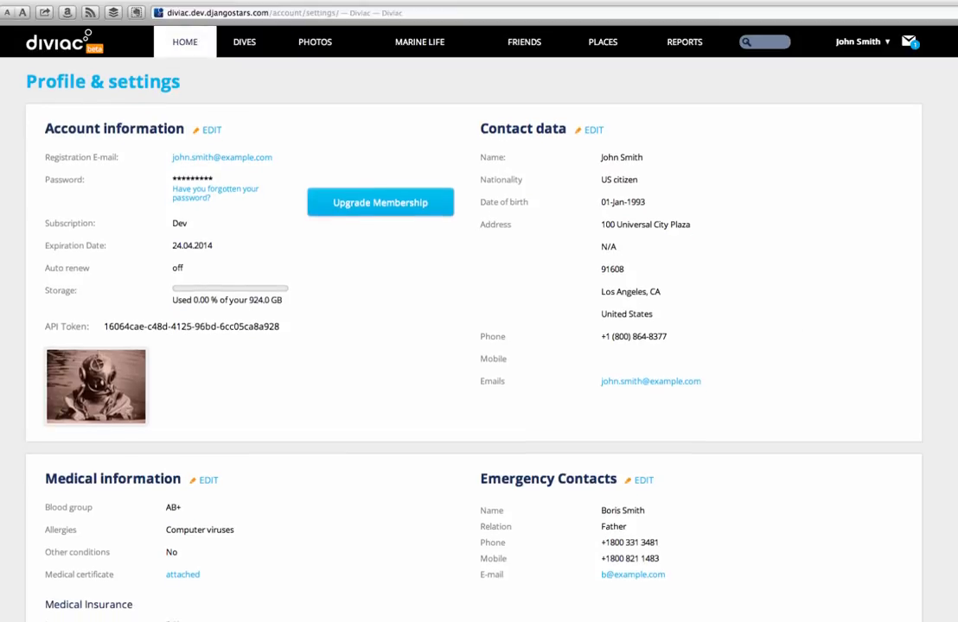
scroll("down", 3)
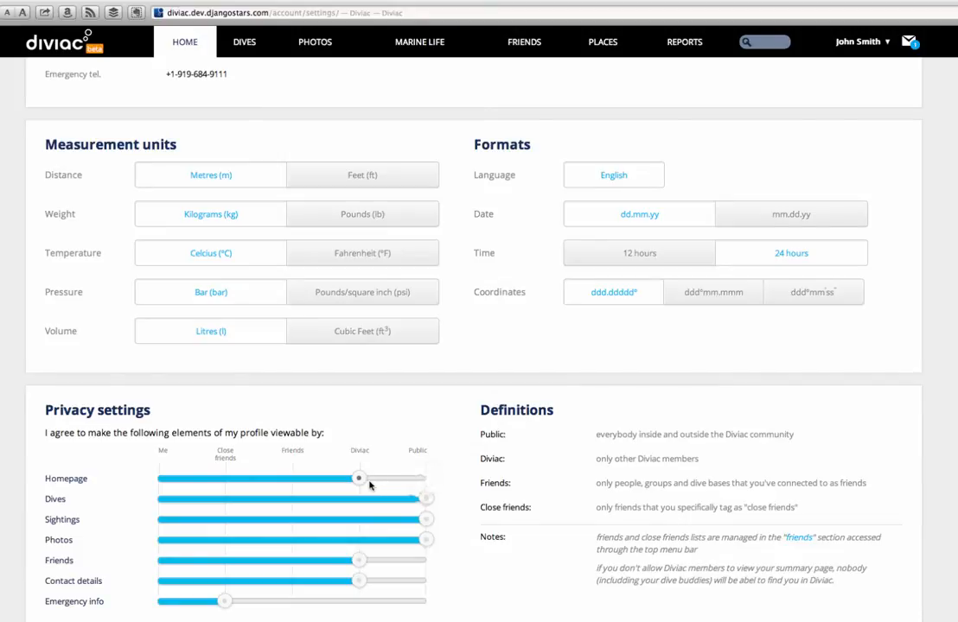
left_click(361, 175)
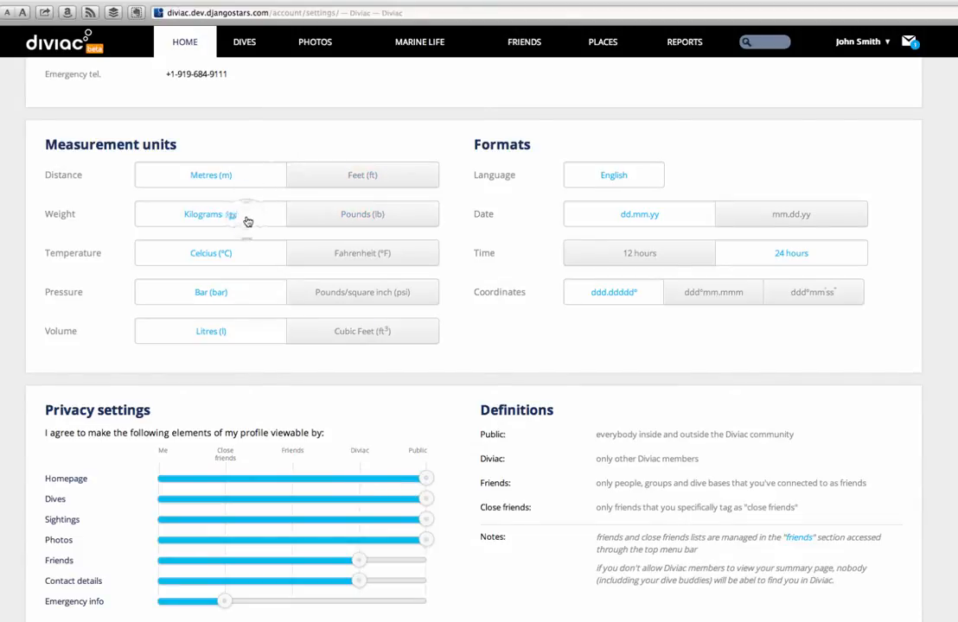
scroll("up", 3)
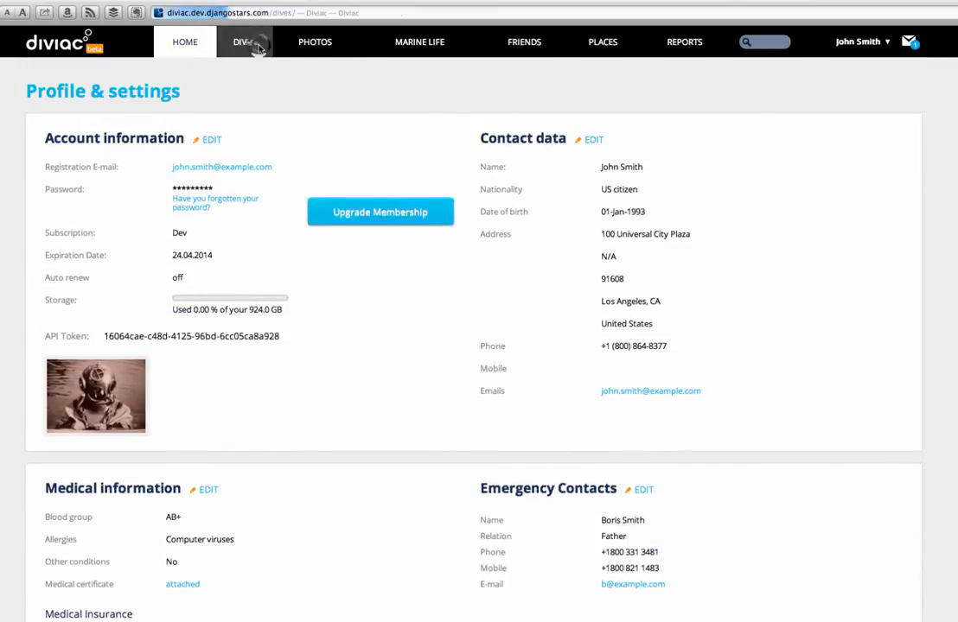
Go to the Dives log and view the dives as a timeline before the table listing
left_click(246, 41)
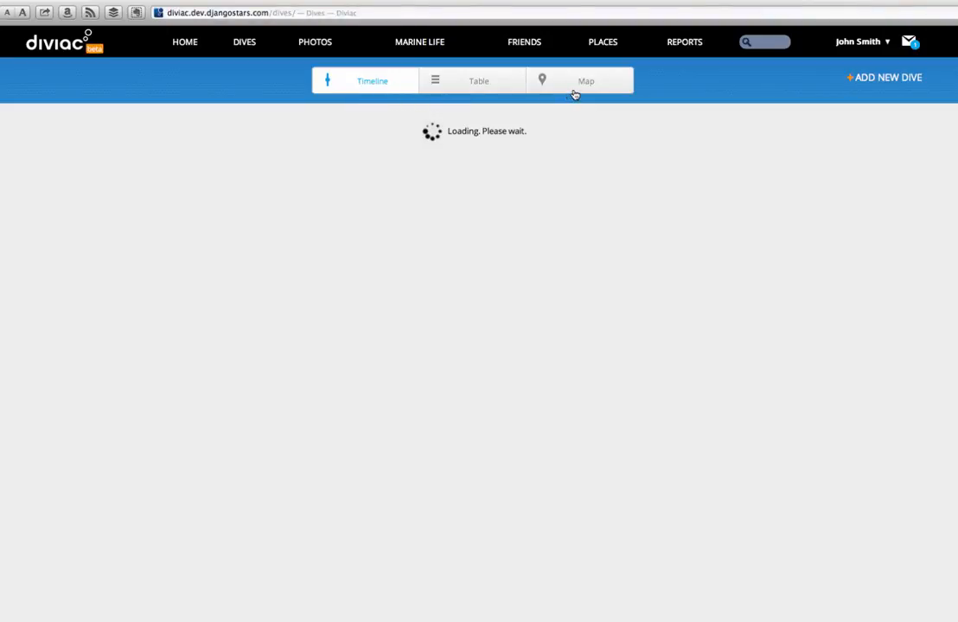
left_click(584, 81)
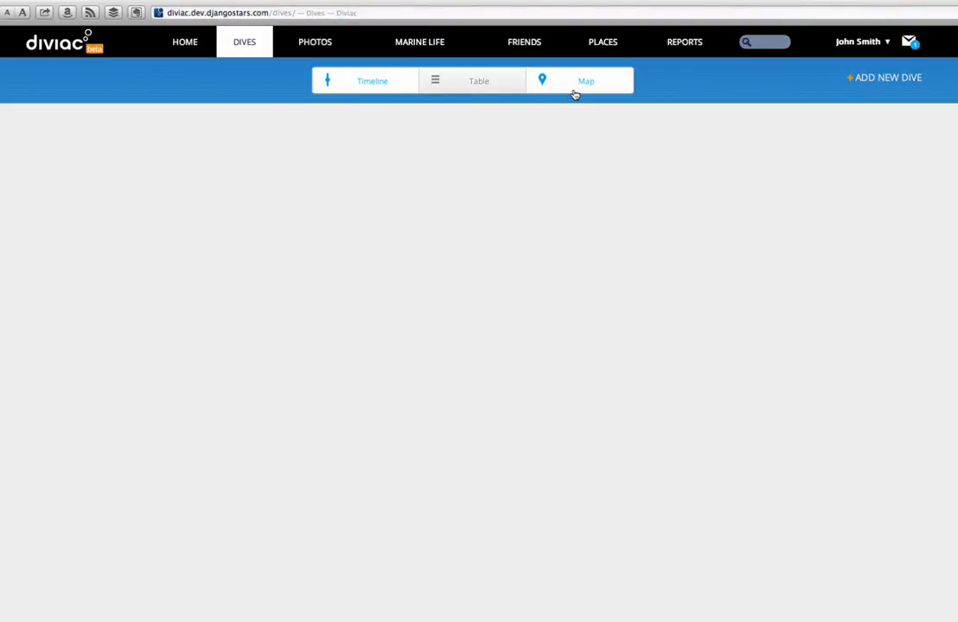
left_click(372, 81)
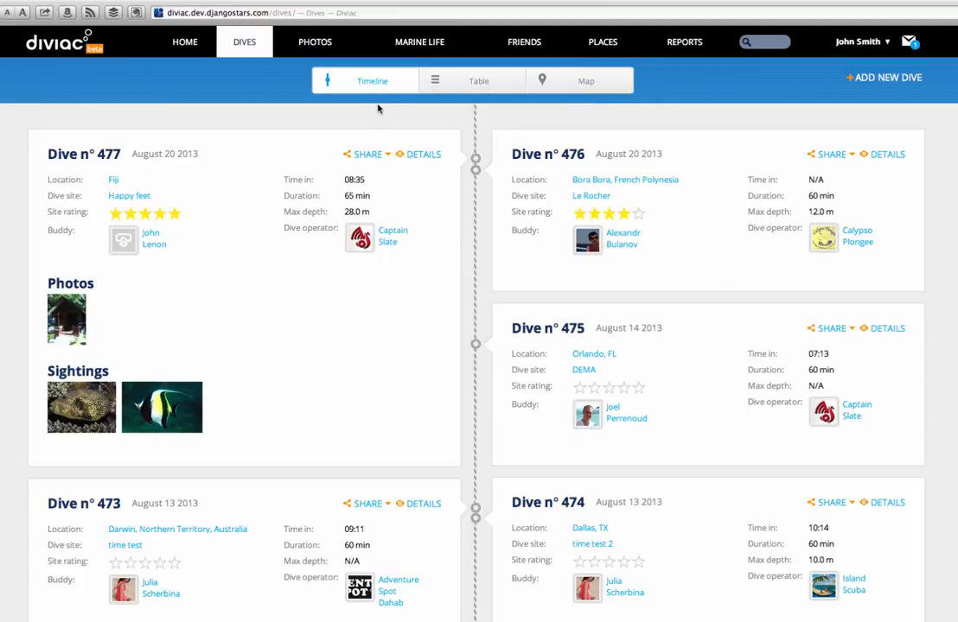
mouse_move(349, 162)
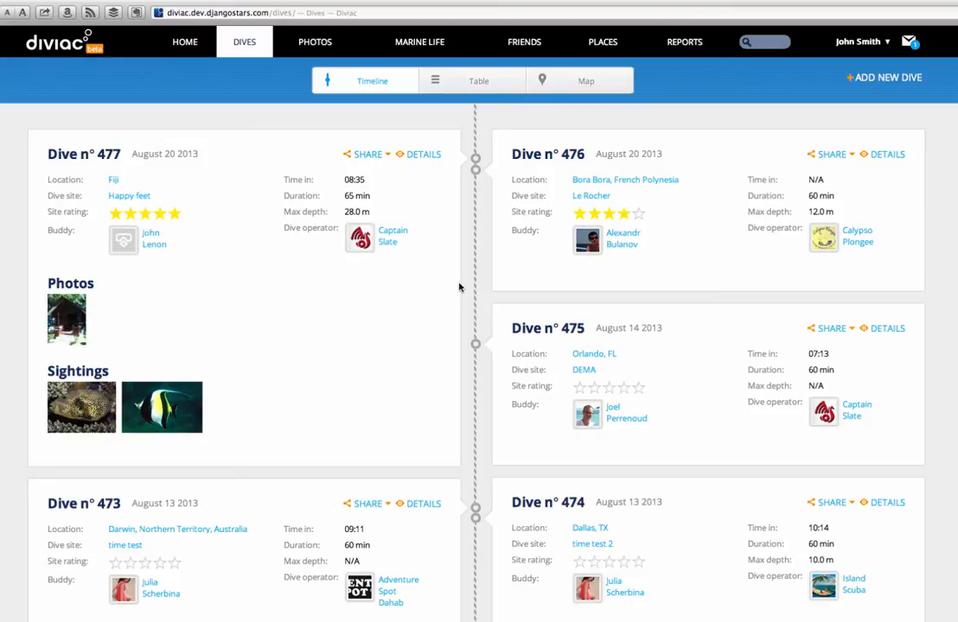
scroll("down", 3)
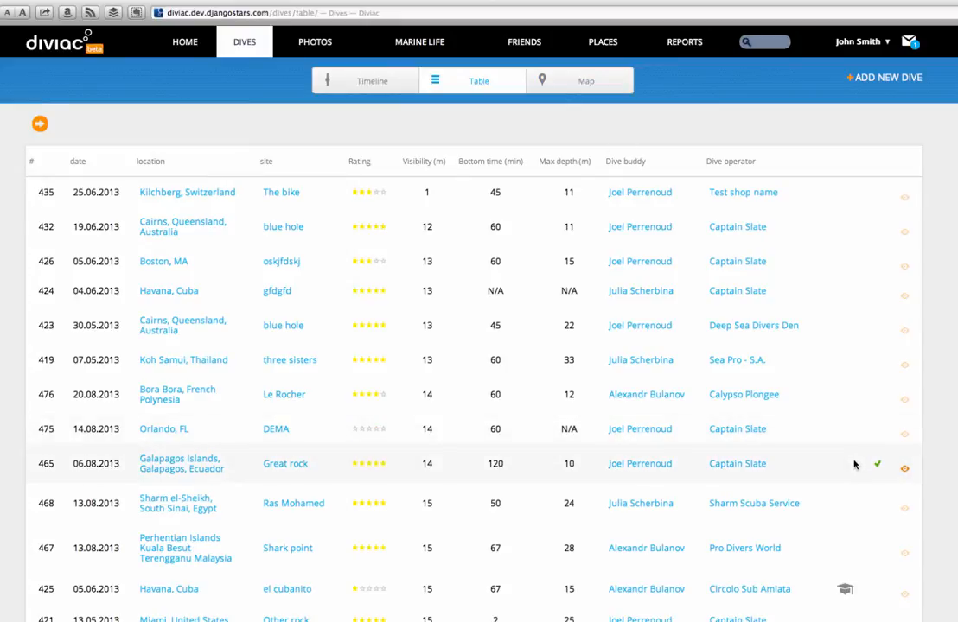
mouse_move(581, 86)
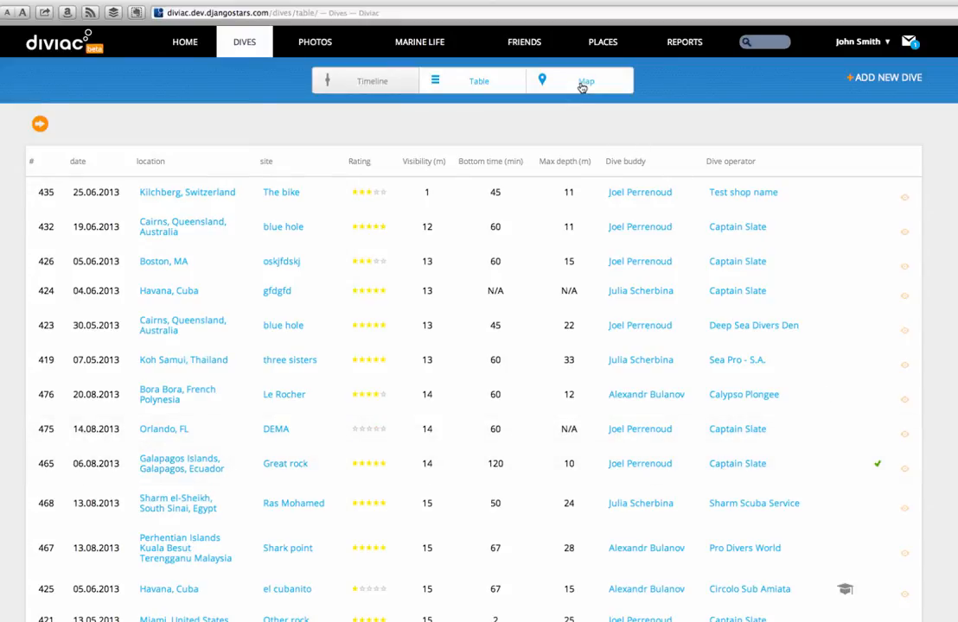
Show the dives on the world map and view the Galapagos Islands spot details
left_click(584, 82)
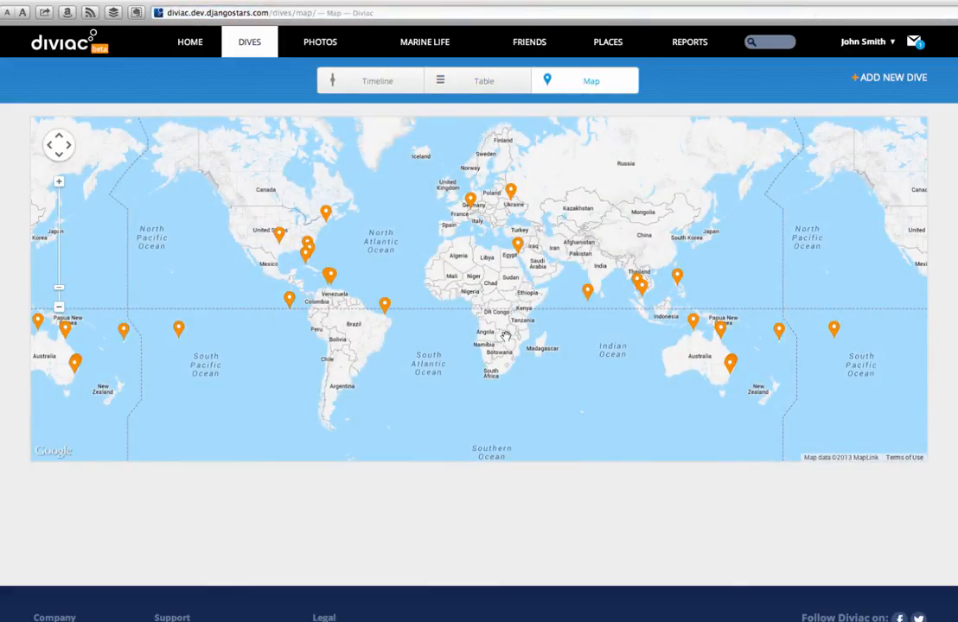
left_click(291, 303)
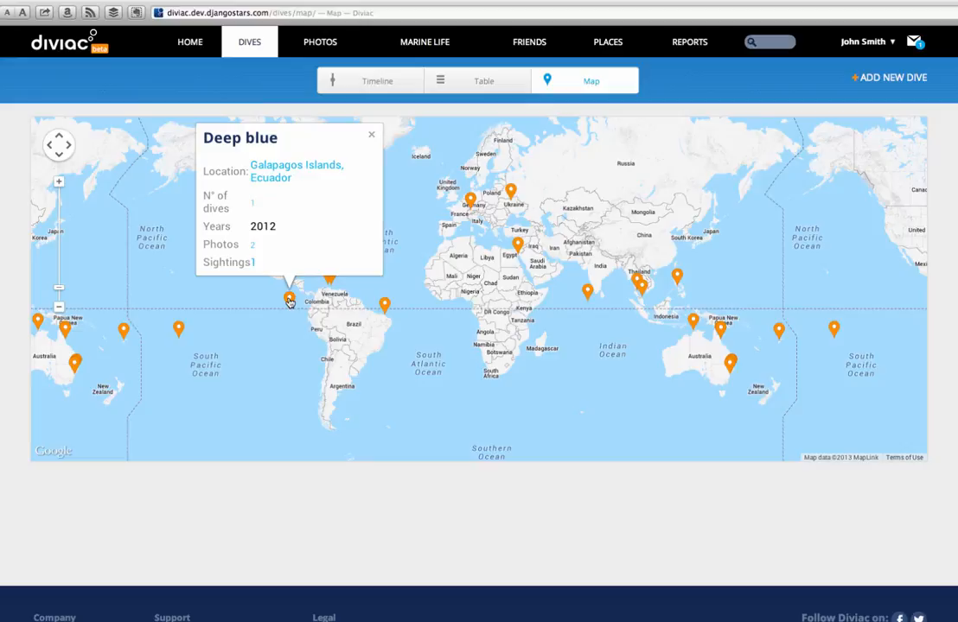
mouse_move(321, 145)
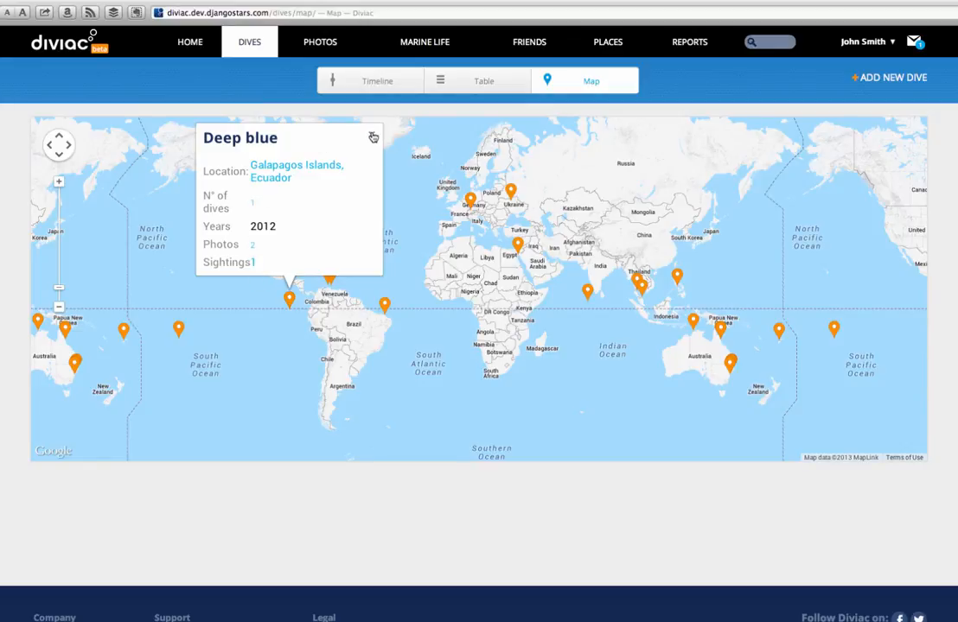
left_click(373, 138)
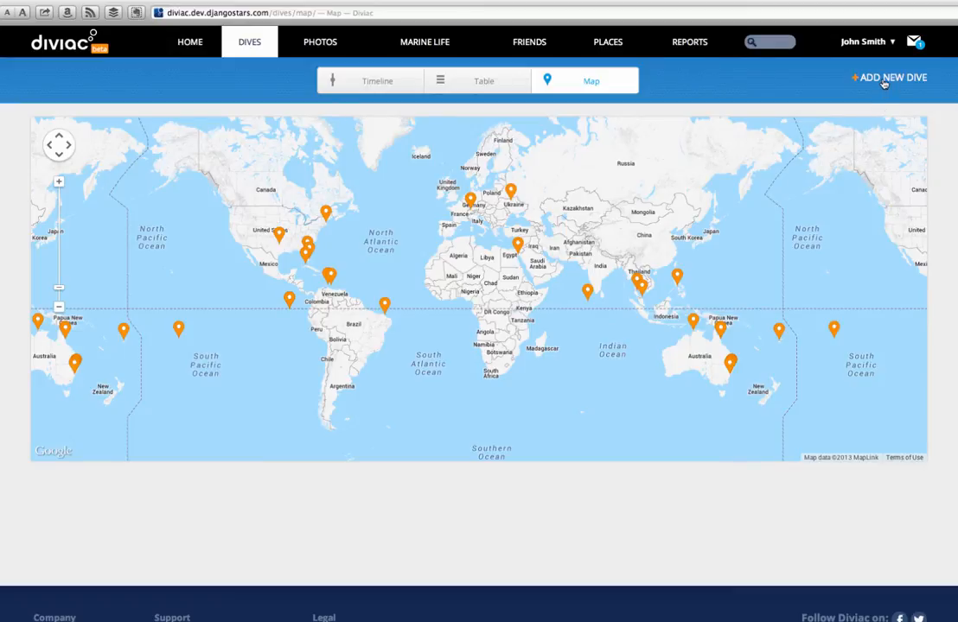
Add a new dive with 'Copy your last dive' ticked and continue to its form
left_click(889, 76)
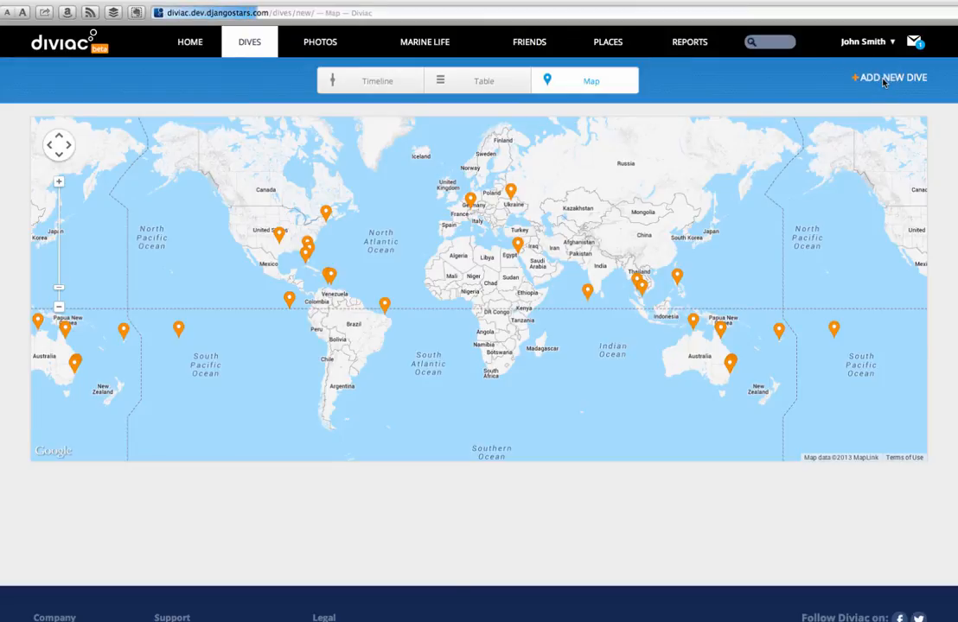
left_click(889, 76)
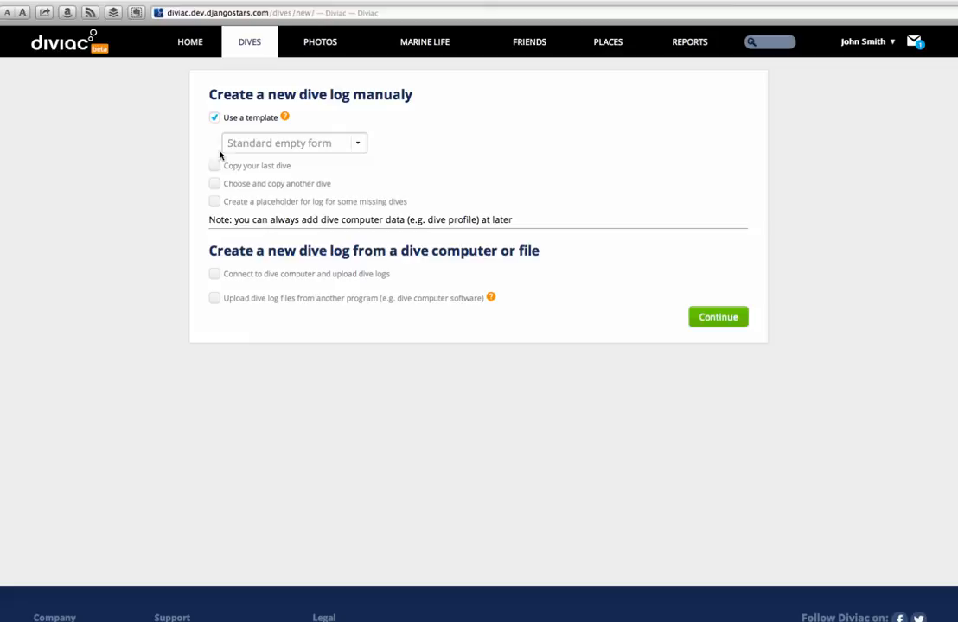
left_click(215, 166)
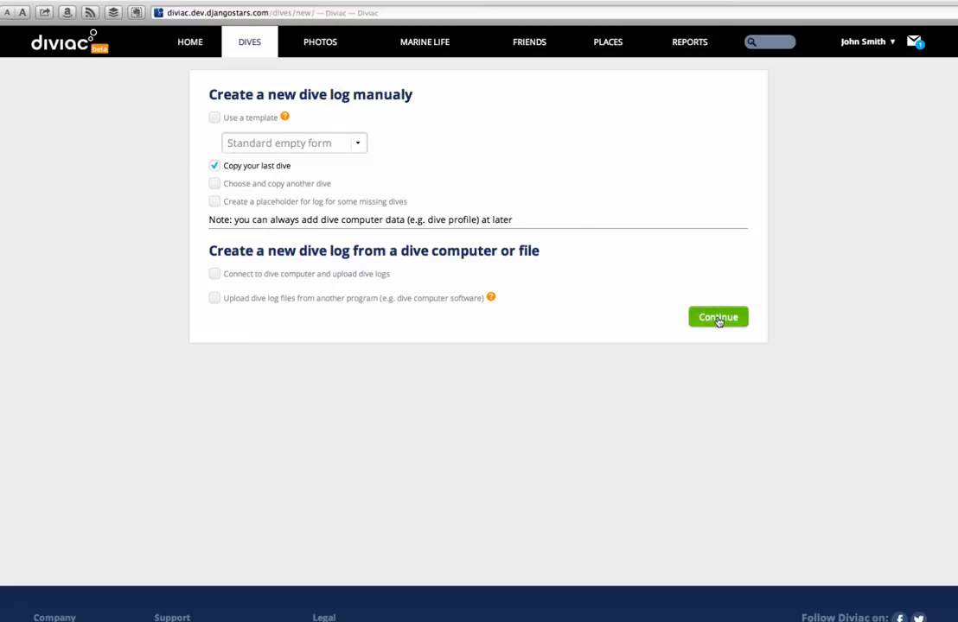
left_click(717, 319)
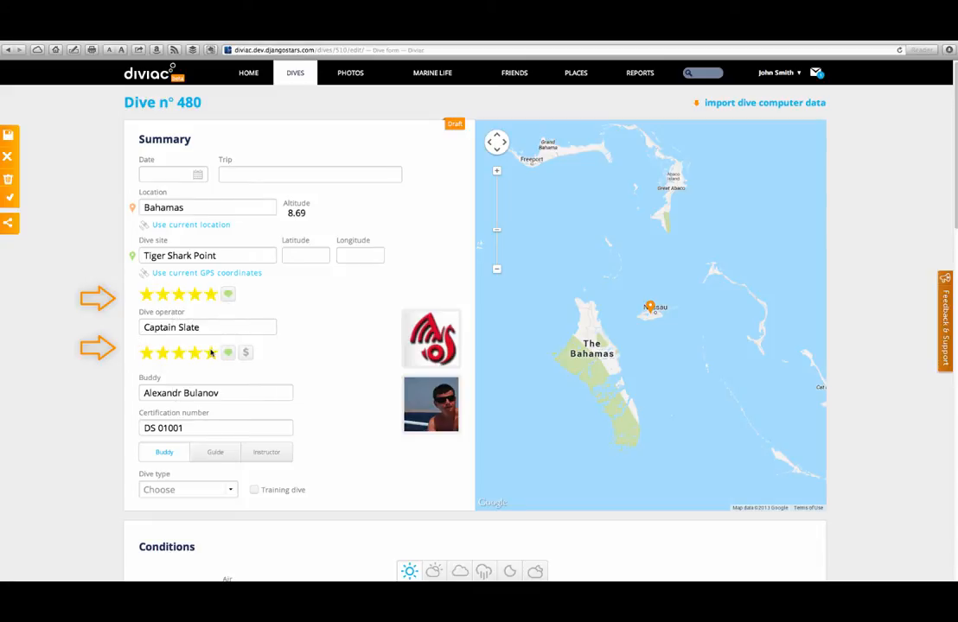
Rate the dive operator with stars and reach the Add New Sighting picker
left_click(163, 353)
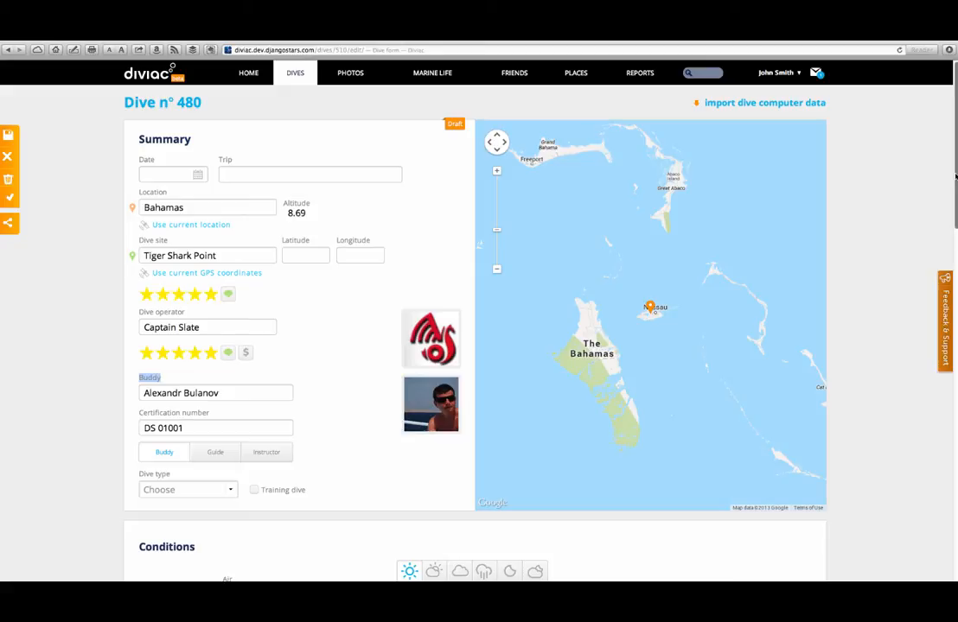
scroll("down", 3)
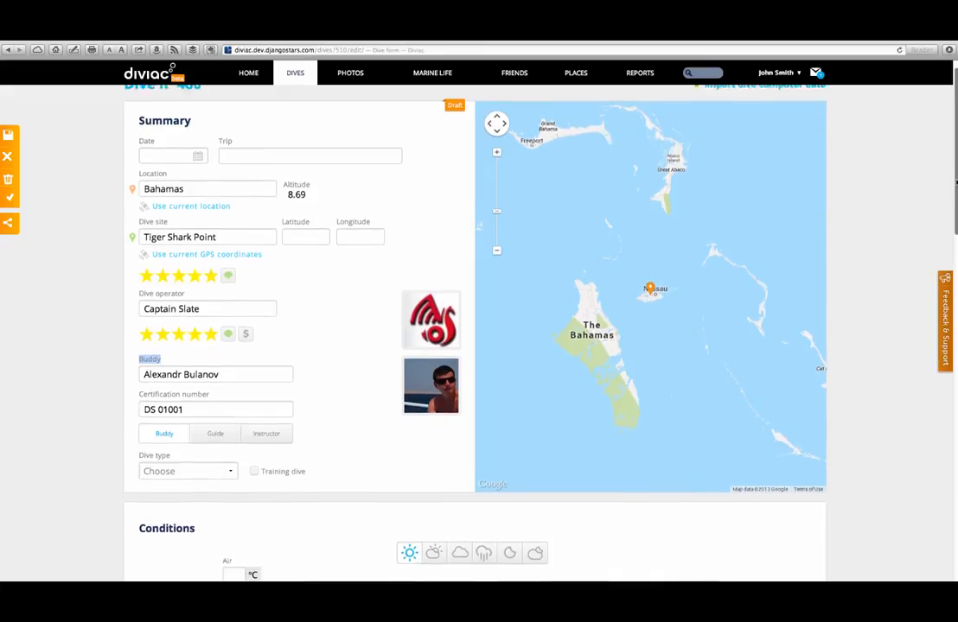
scroll("down", 3)
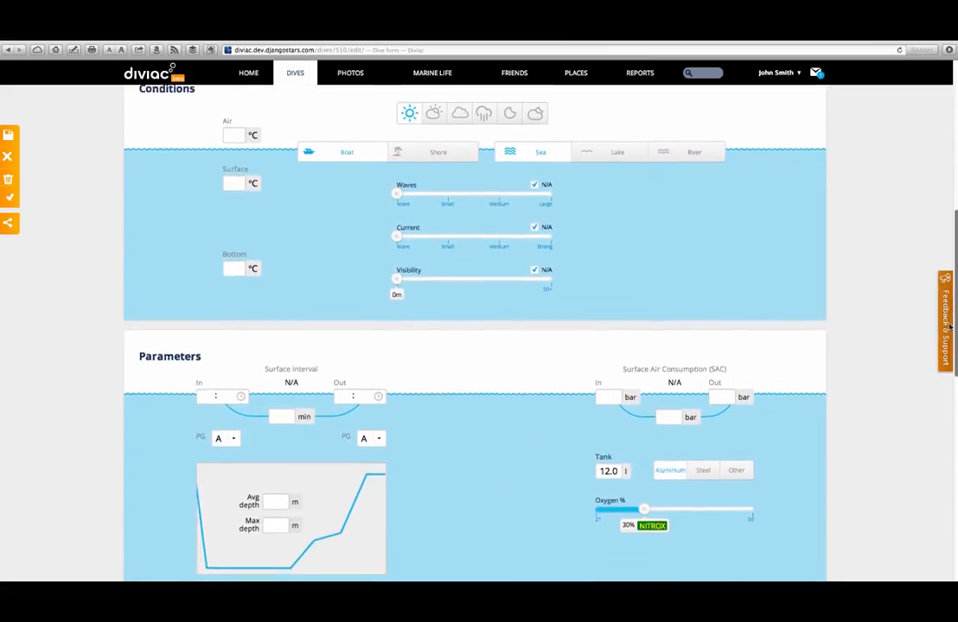
scroll("down", 3)
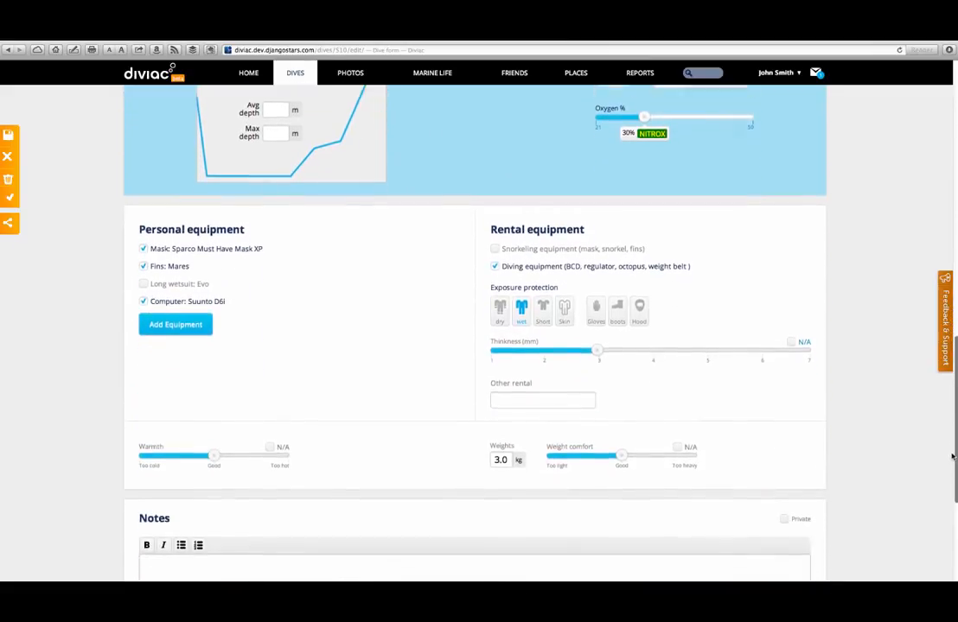
scroll("down", 3)
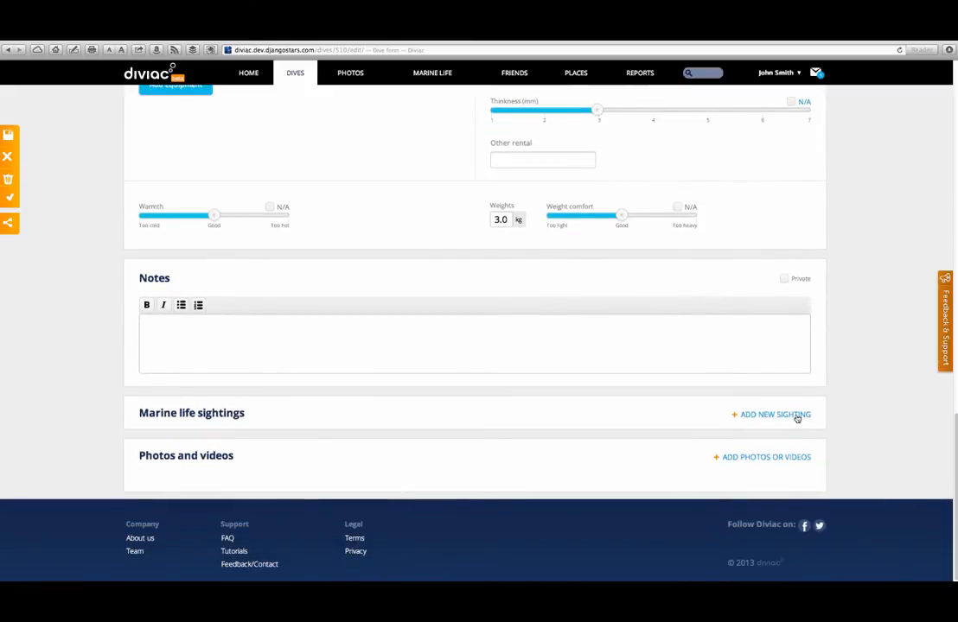
left_click(769, 415)
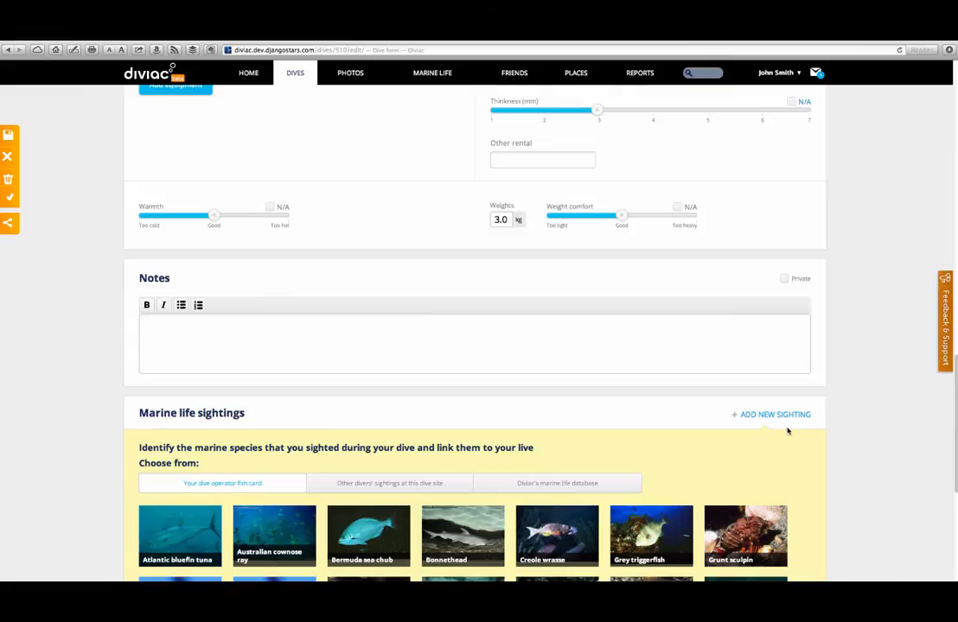
Add Moorish idol and Carcharias taurus from species sighted by other divers, then finish with Done
scroll("down", 3)
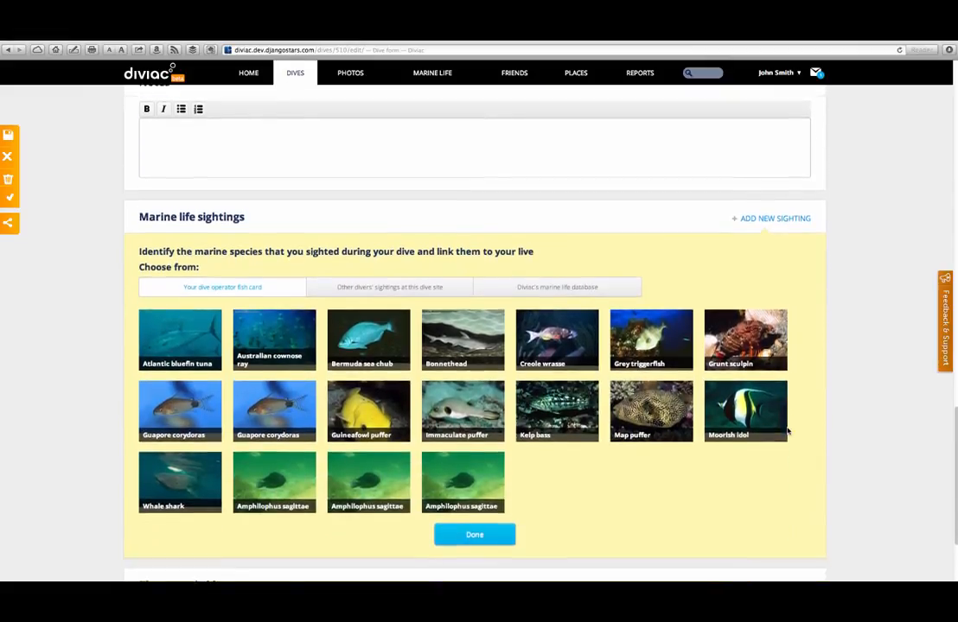
scroll("down", 3)
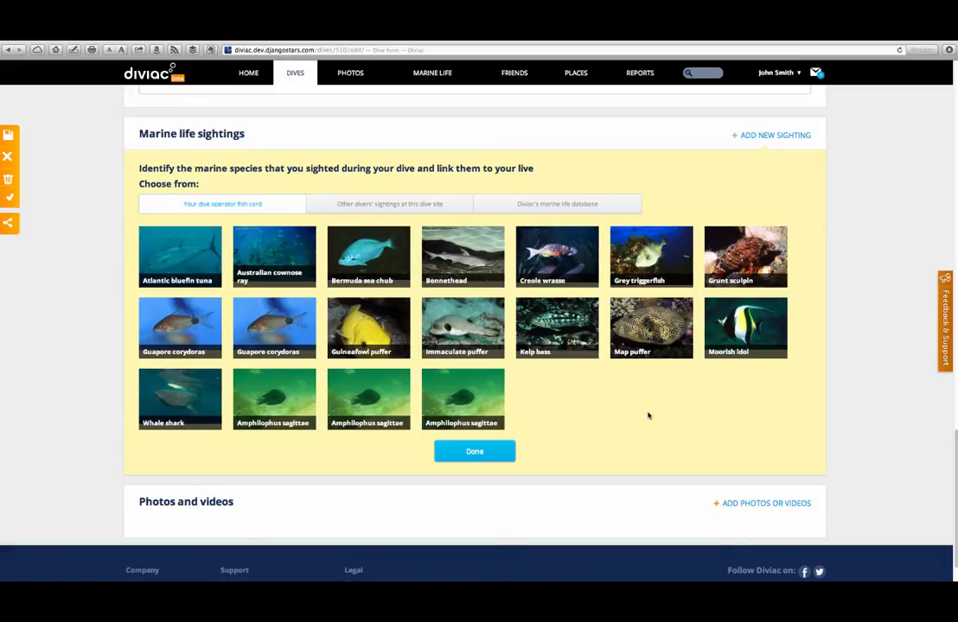
mouse_move(443, 328)
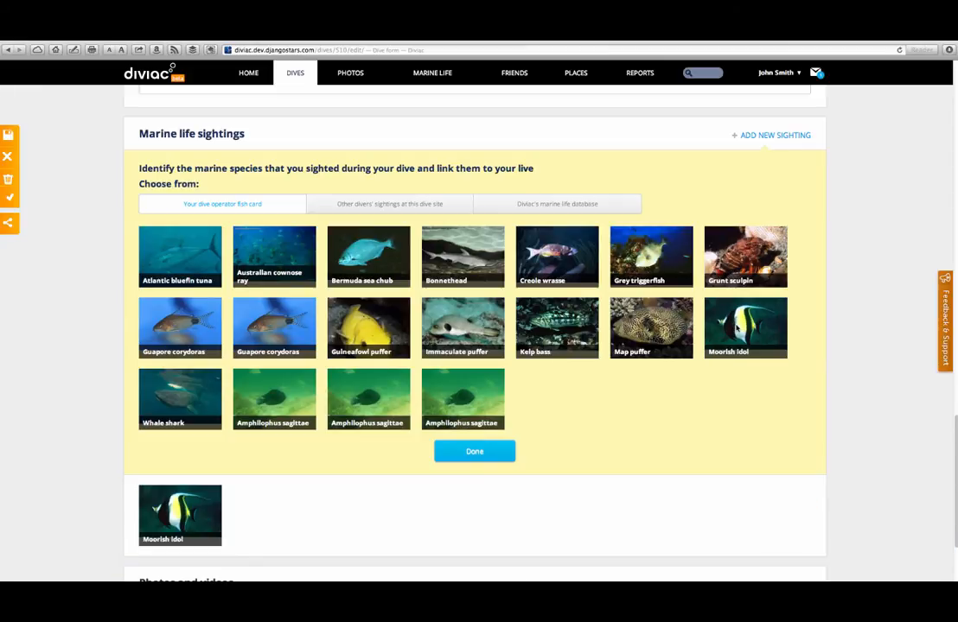
mouse_move(584, 378)
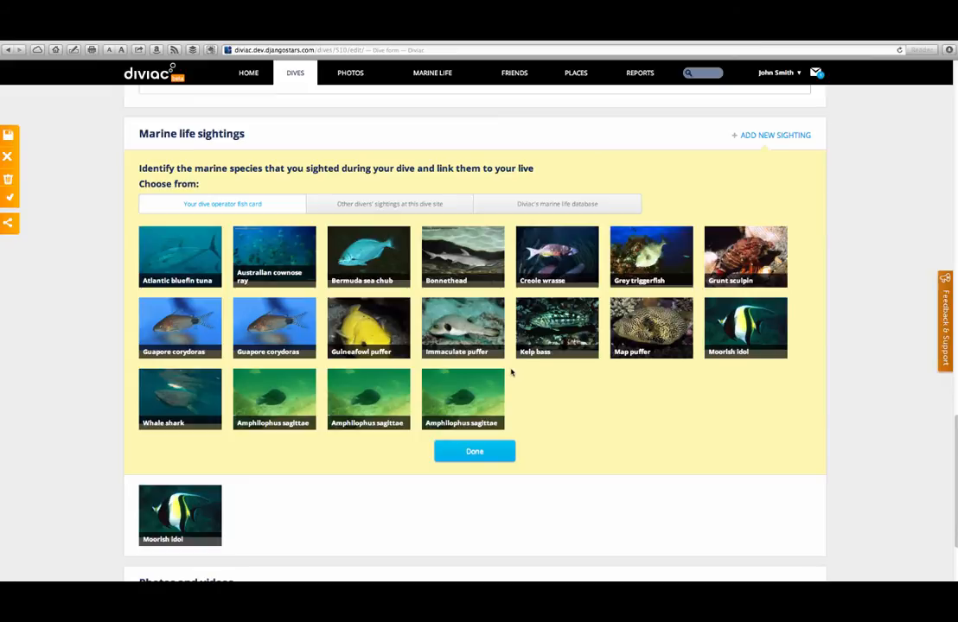
left_click(391, 204)
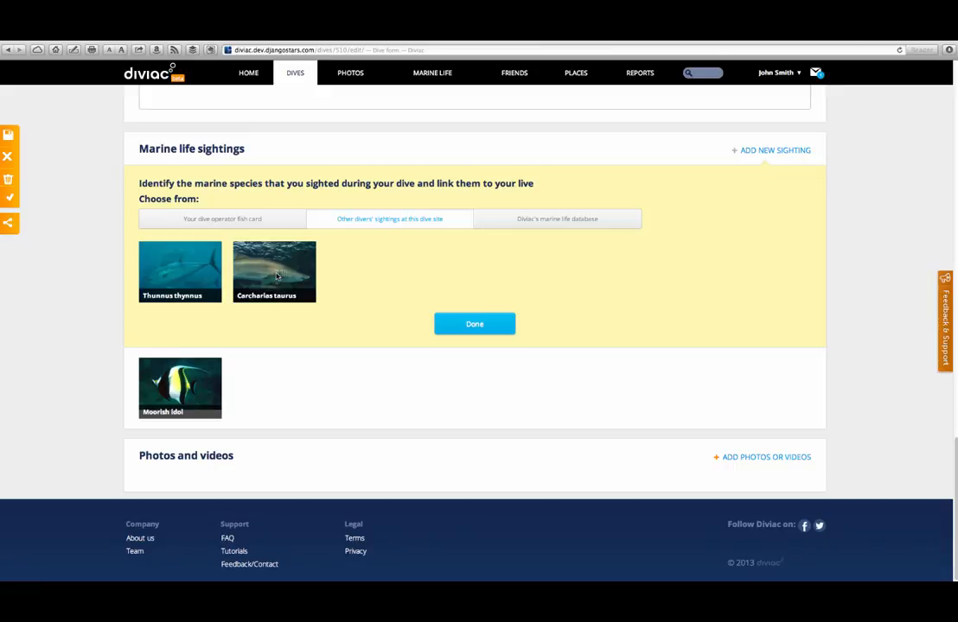
left_click(273, 271)
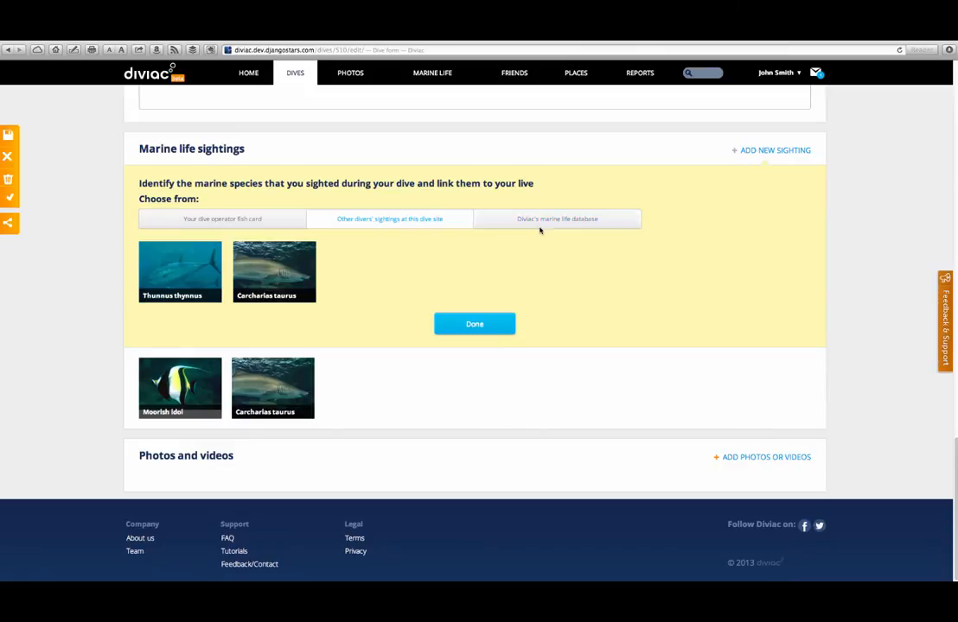
left_click(474, 323)
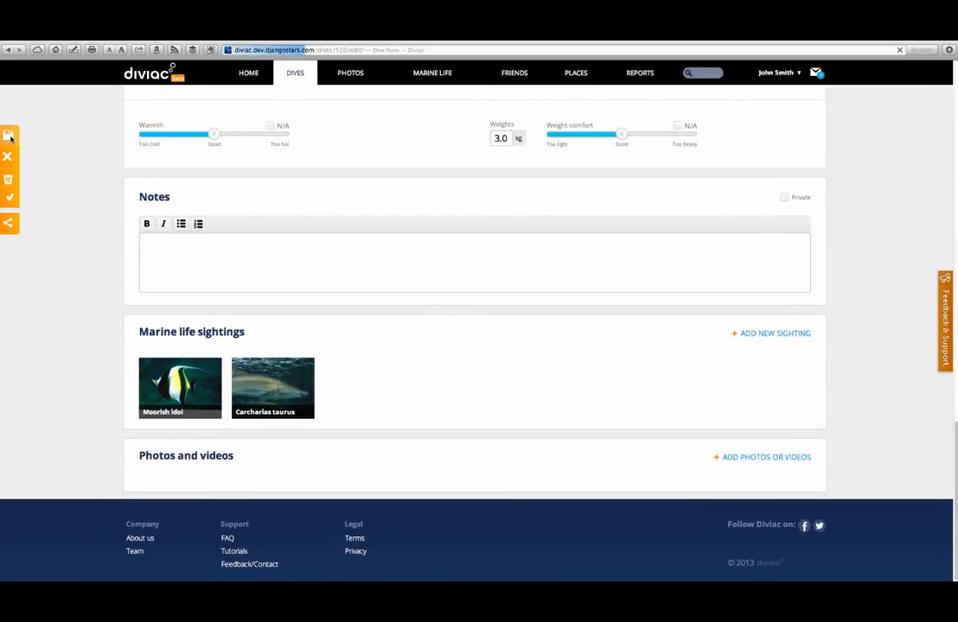
left_click(349, 73)
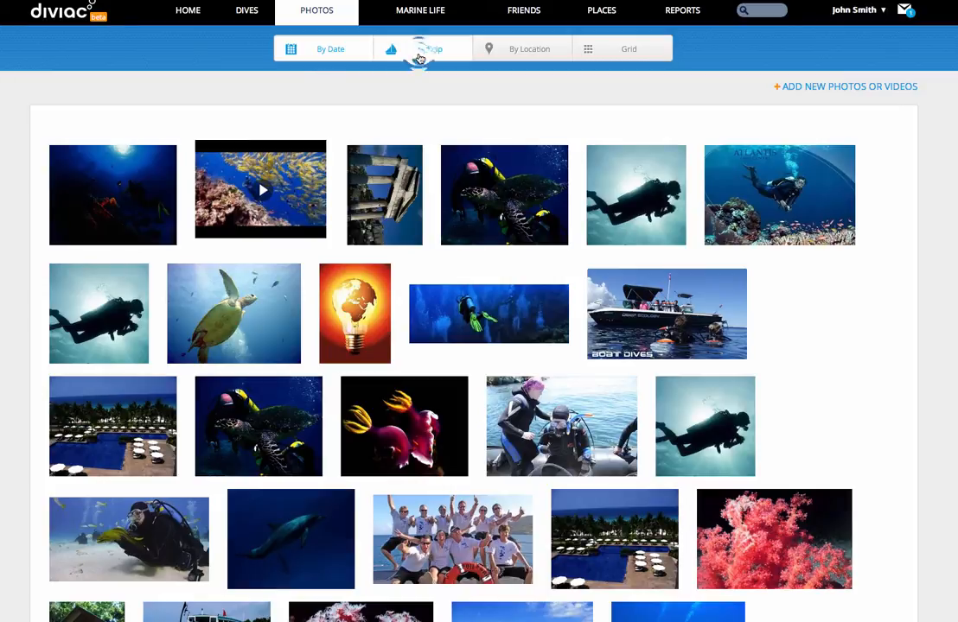
Show the photo library as a dense grid of small thumbnails
left_click(529, 49)
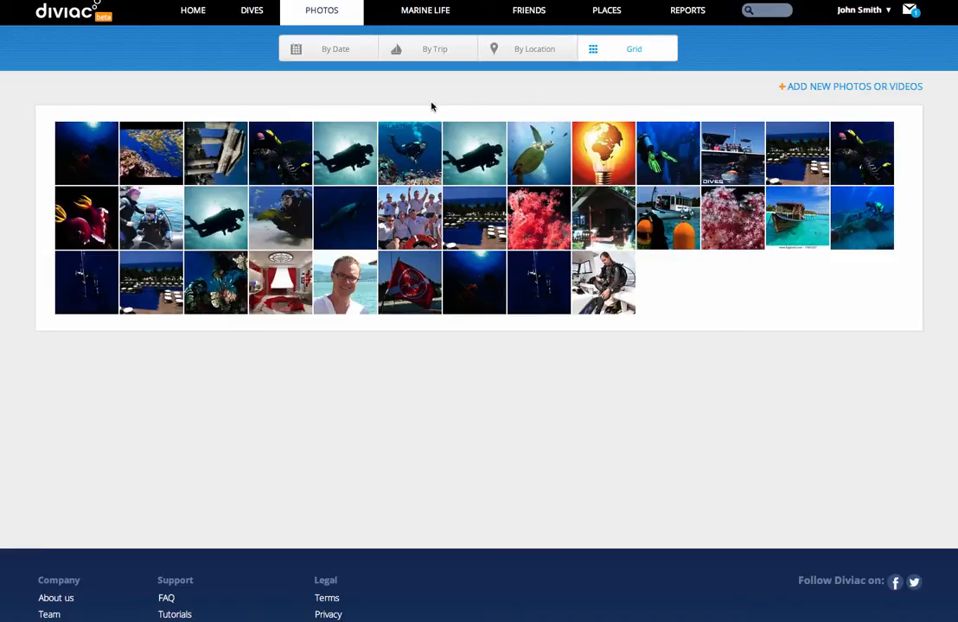
mouse_move(427, 95)
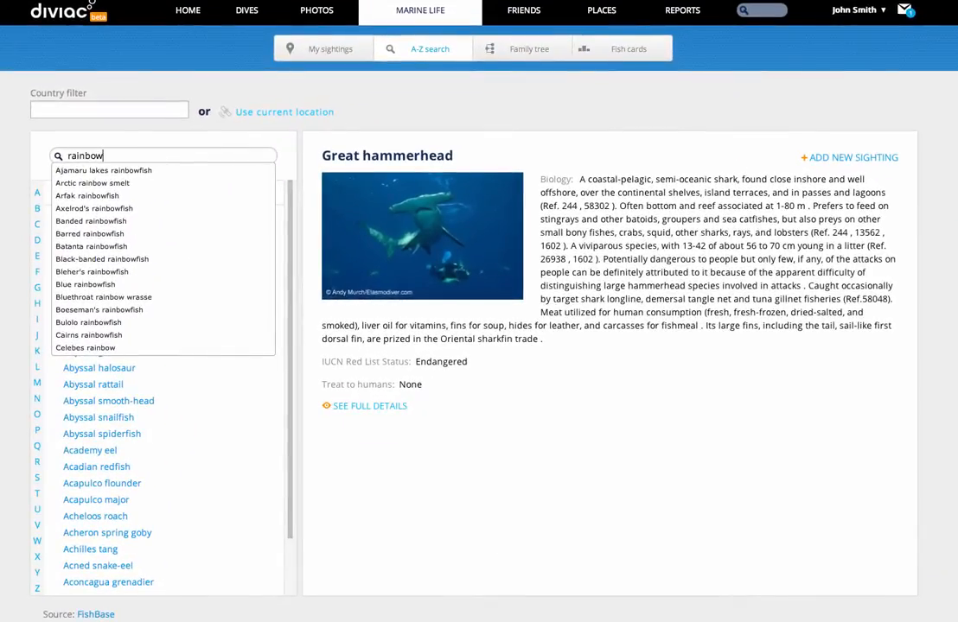
Search 'angel' and pick Angelfish, then expand the Fish category in the family tree
key("BackSpace")
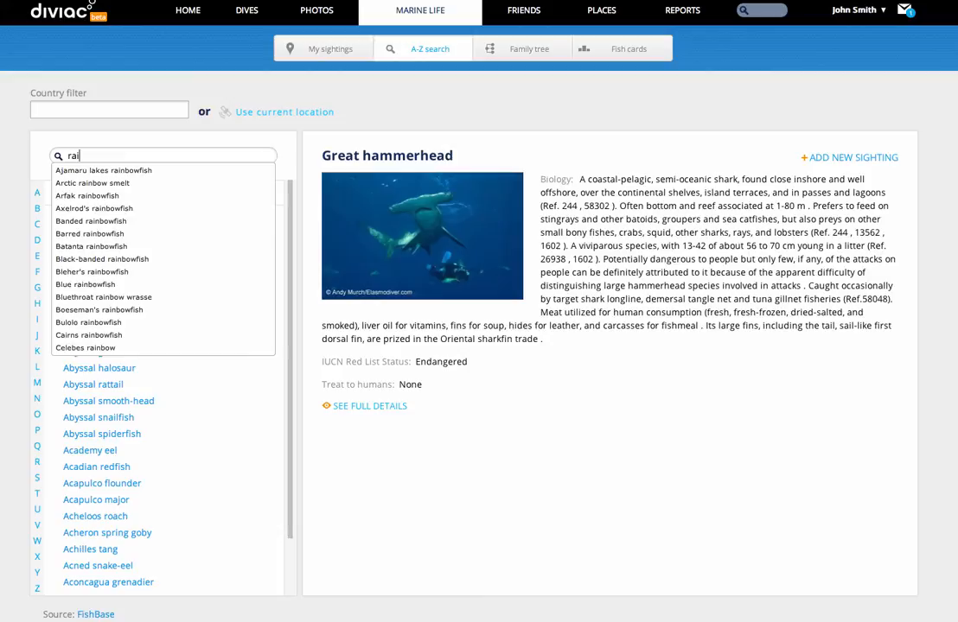
type("angel")
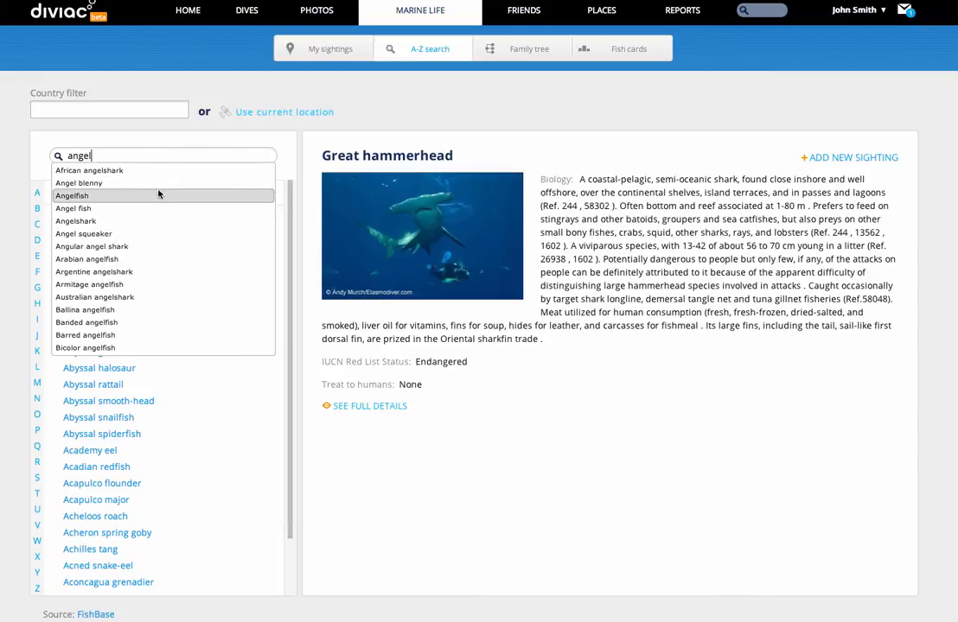
left_click(73, 195)
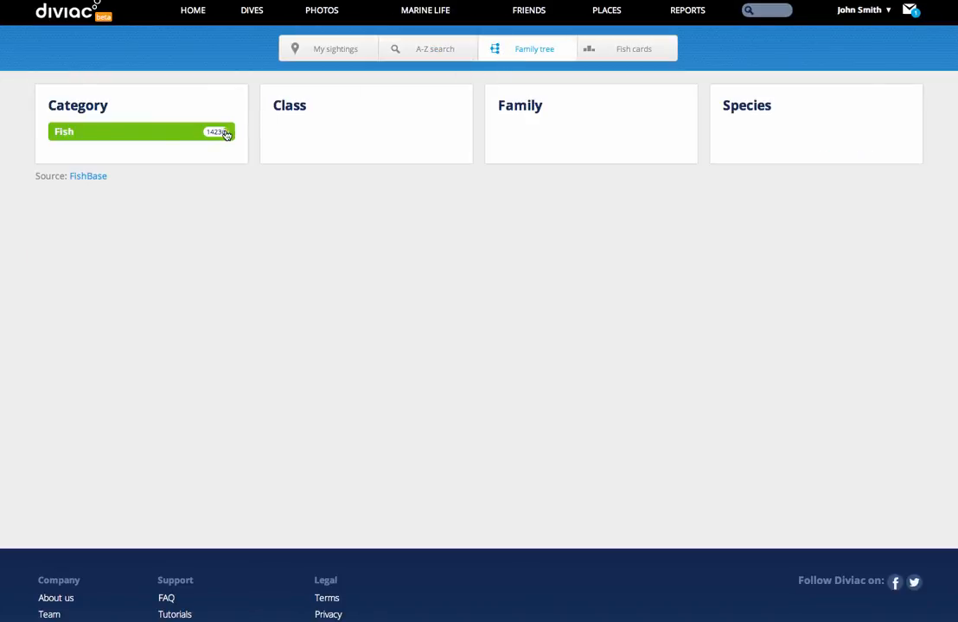
left_click(139, 131)
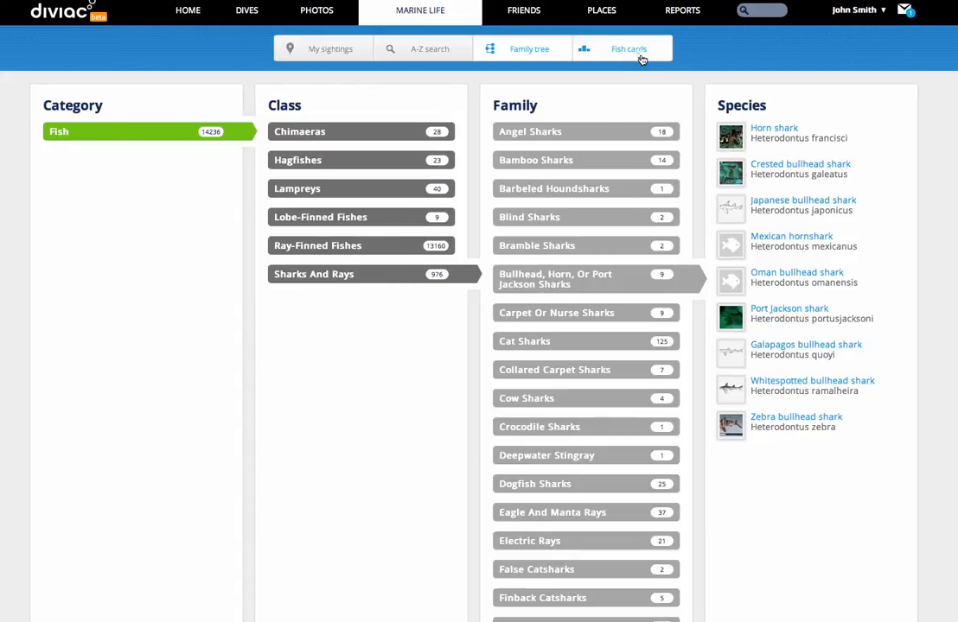
Switch to the fish cards view filtered to the Australia region
left_click(630, 48)
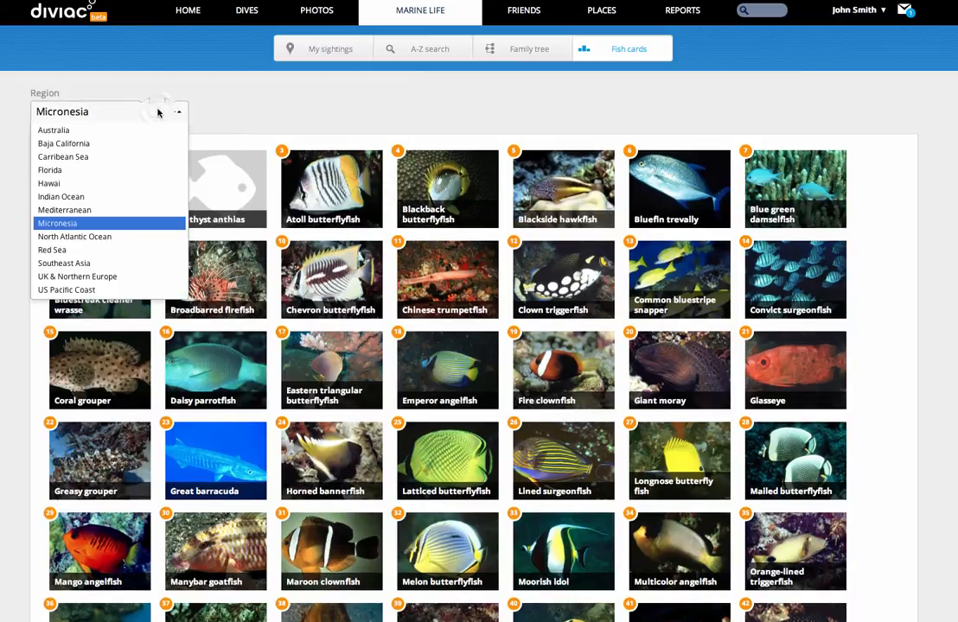
left_click(54, 130)
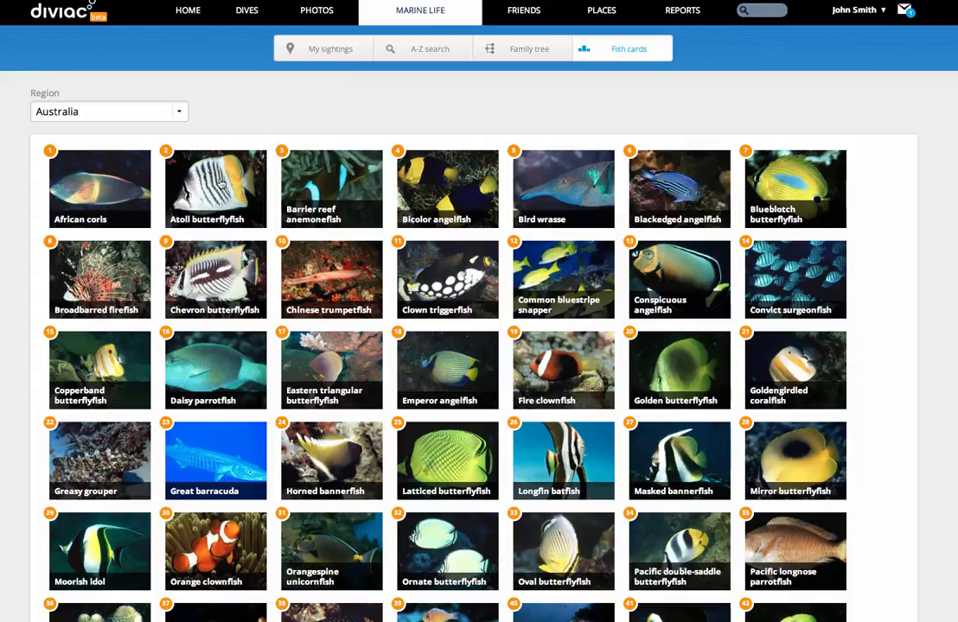
View the Atoll butterflyfish facts, photos and native range
left_click(214, 183)
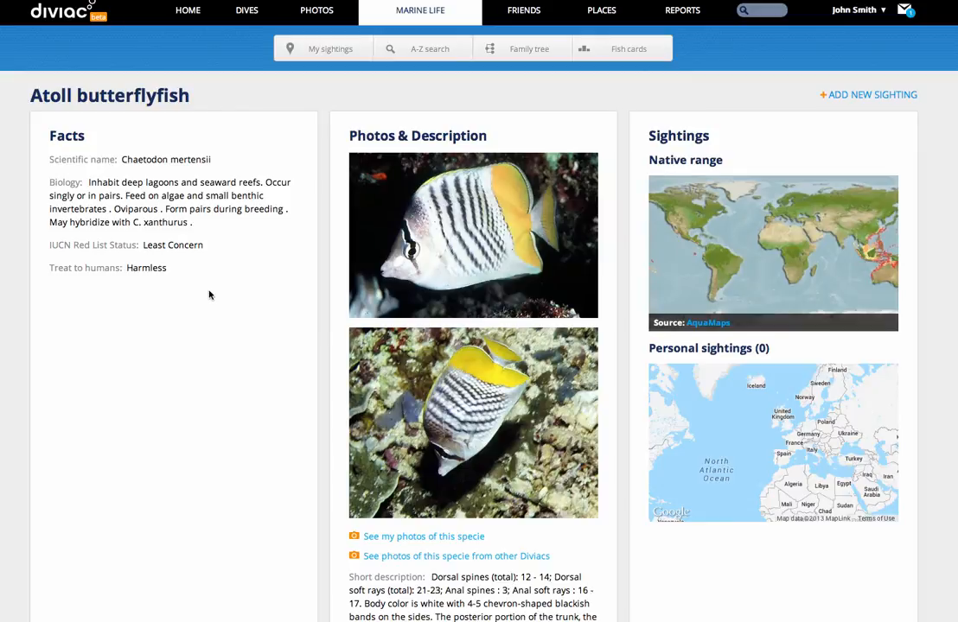
scroll("down", 3)
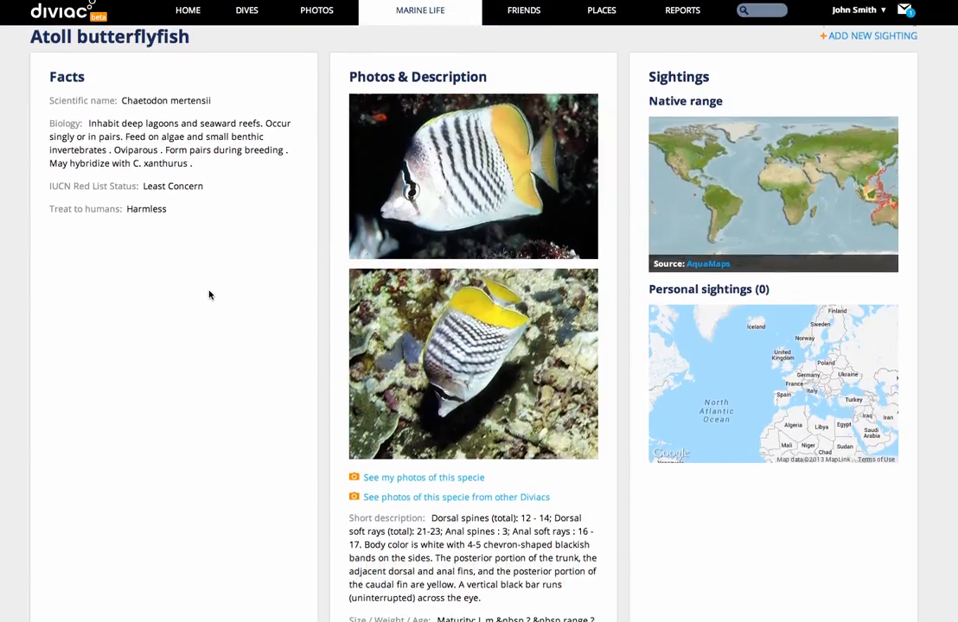
scroll("down", 3)
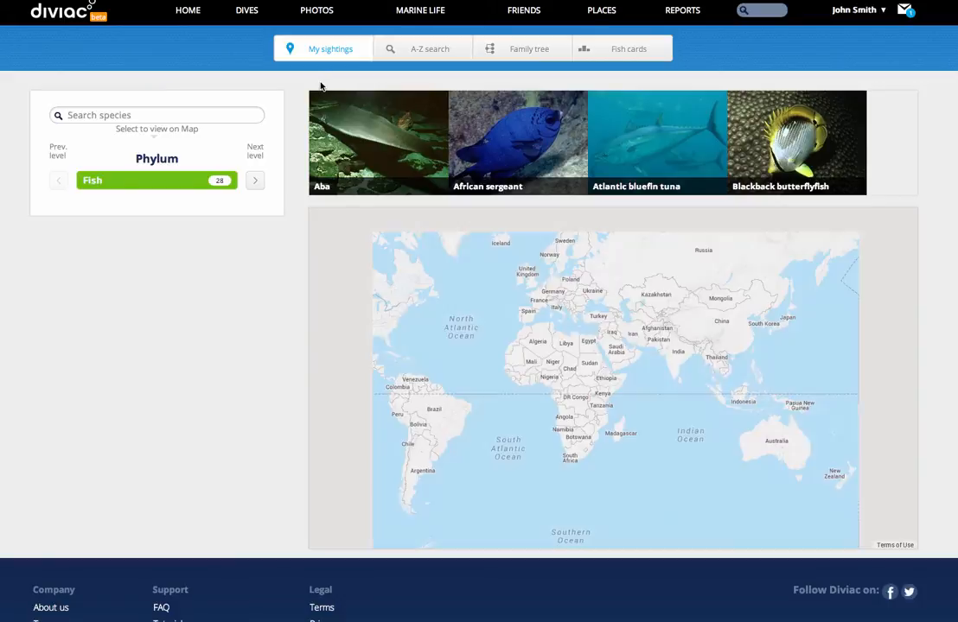
left_click(420, 11)
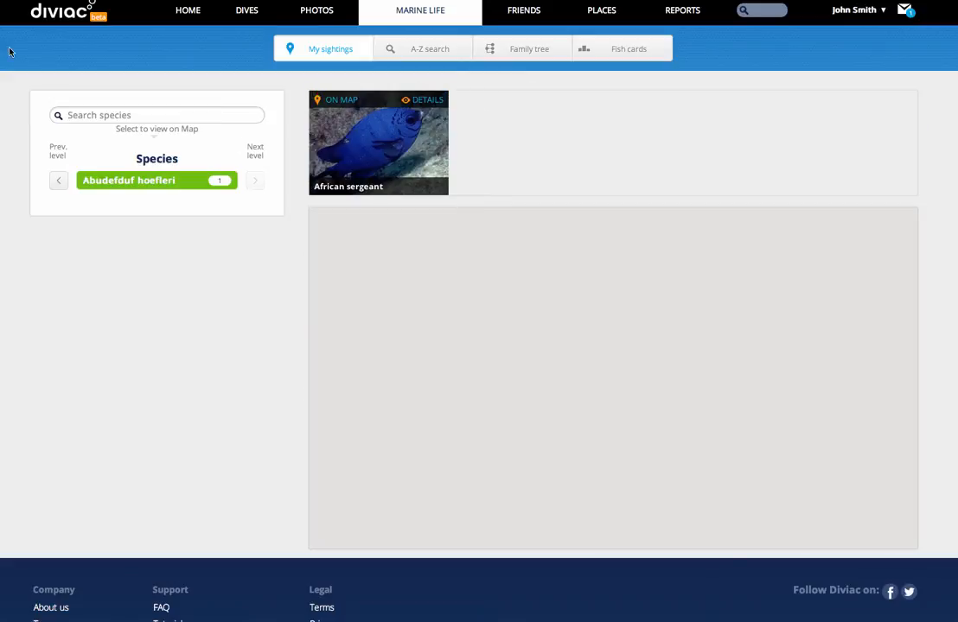
left_click(335, 99)
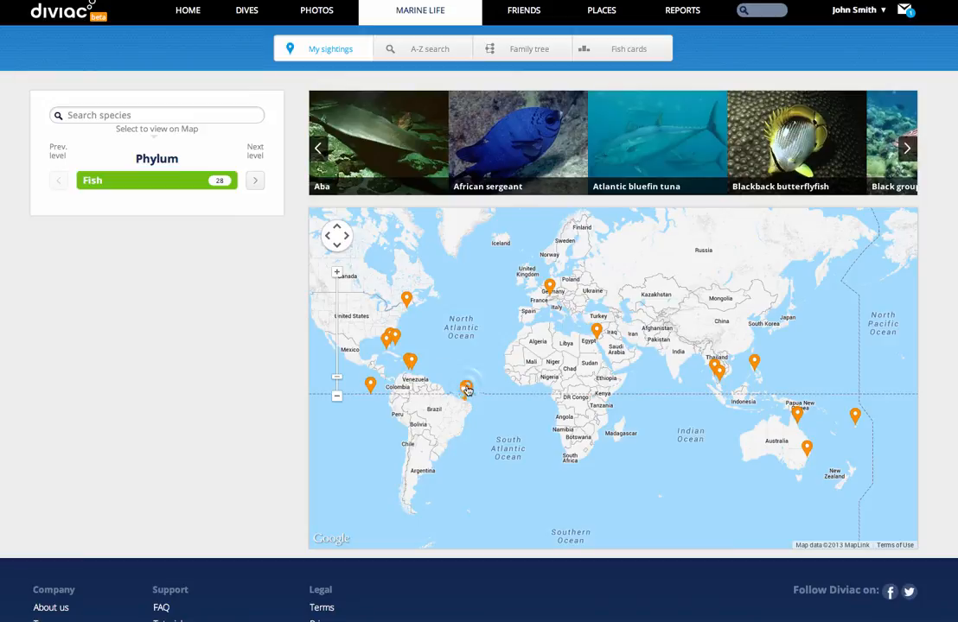
left_click(465, 389)
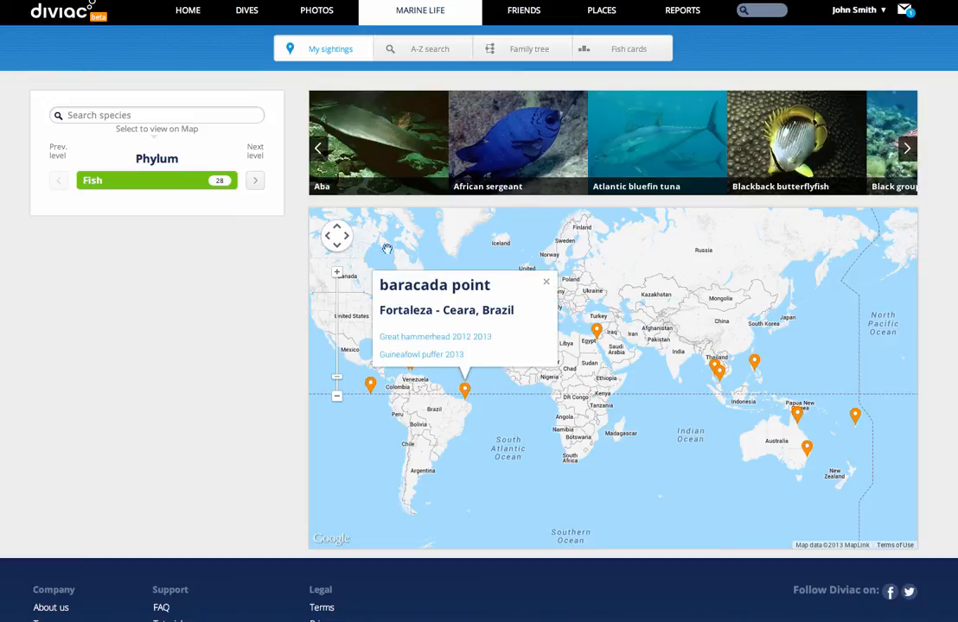
left_click(547, 281)
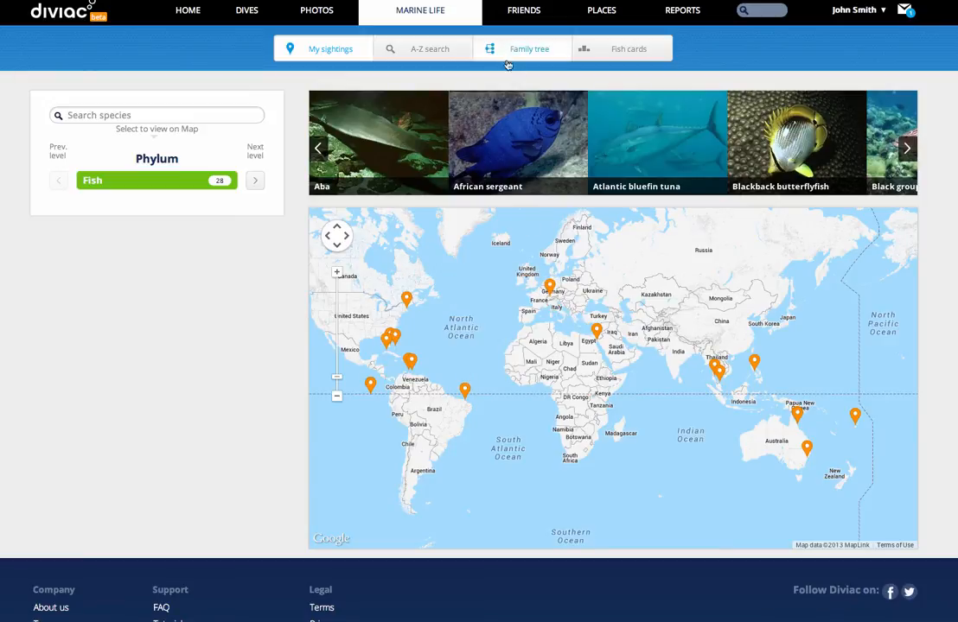
Go to the Friends page listing connections and followed dive shops, sites and locations
left_click(522, 14)
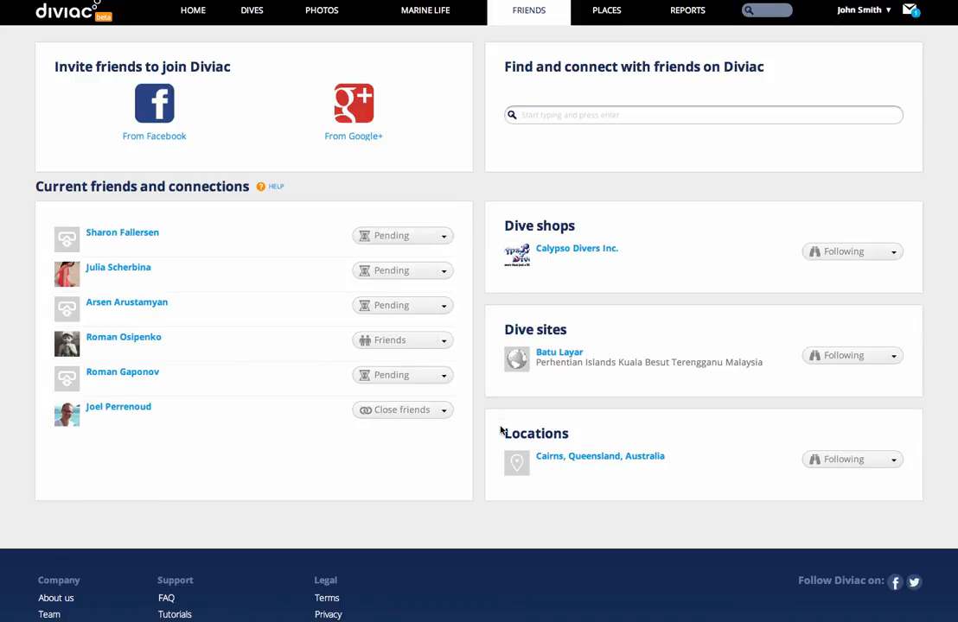
mouse_move(415, 390)
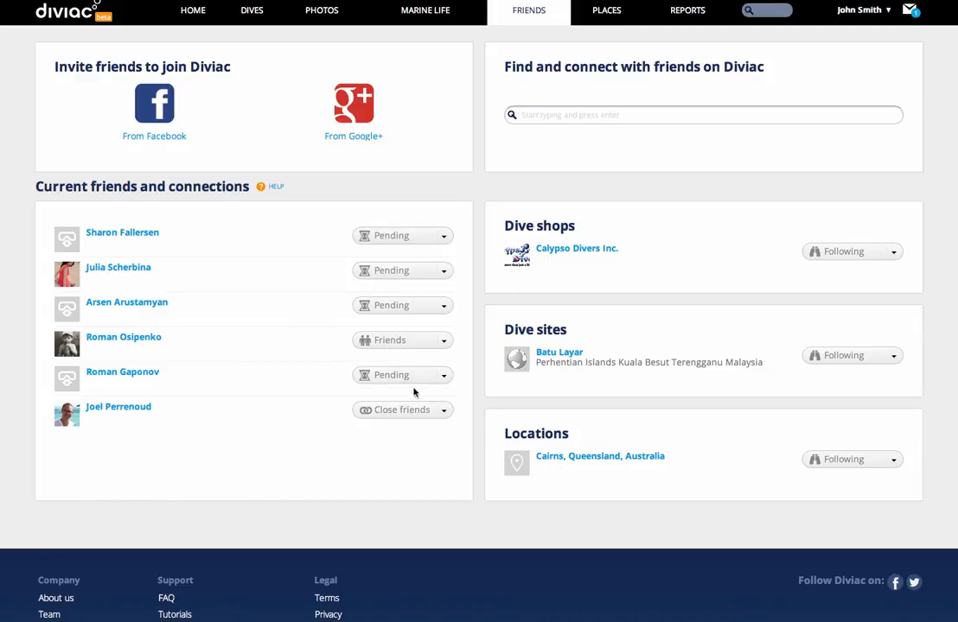
left_click(401, 410)
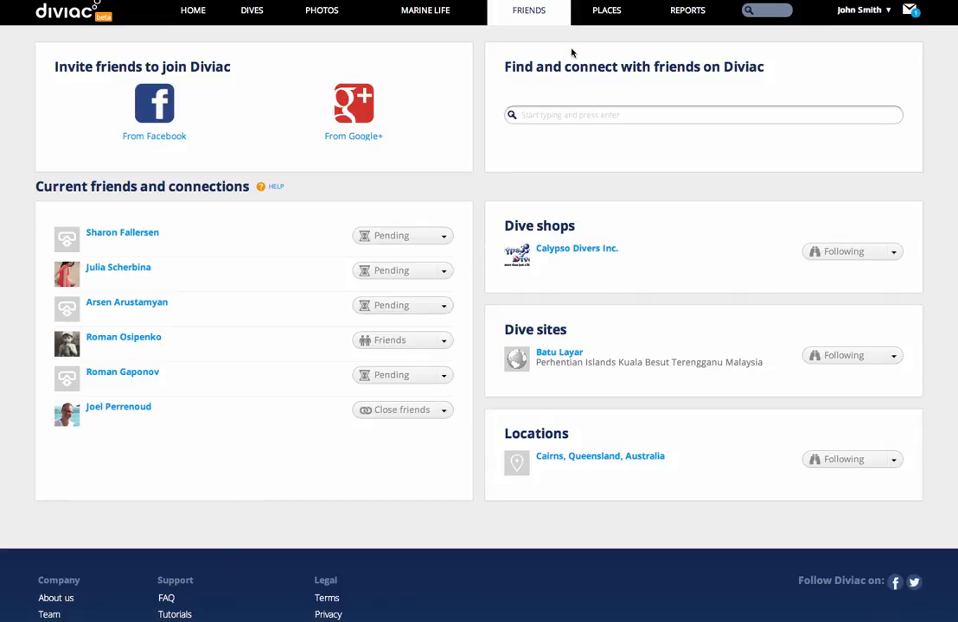
Go to Places and sort top dive sites by Average visibility
left_click(605, 10)
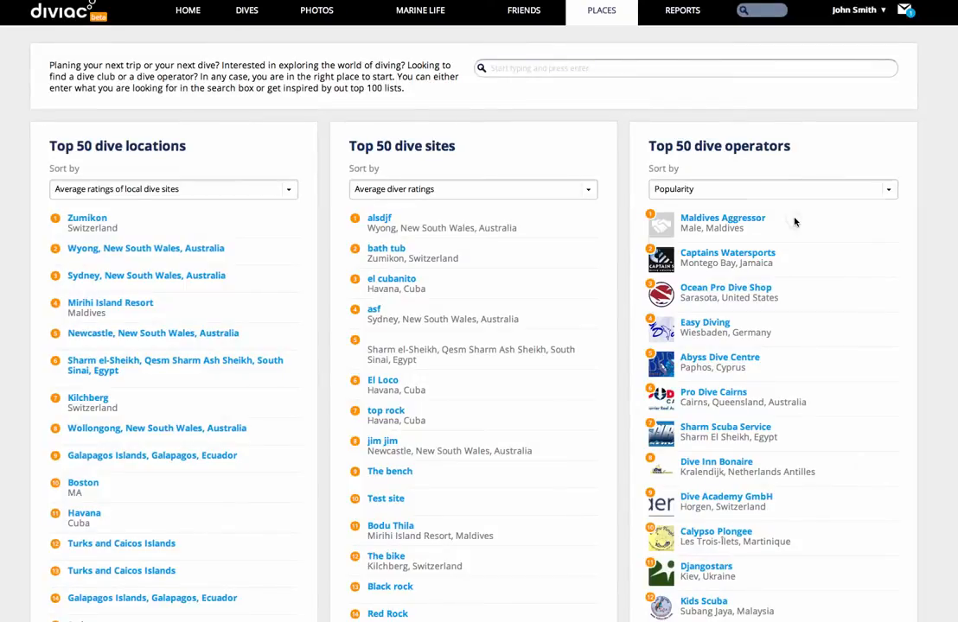
left_click(473, 189)
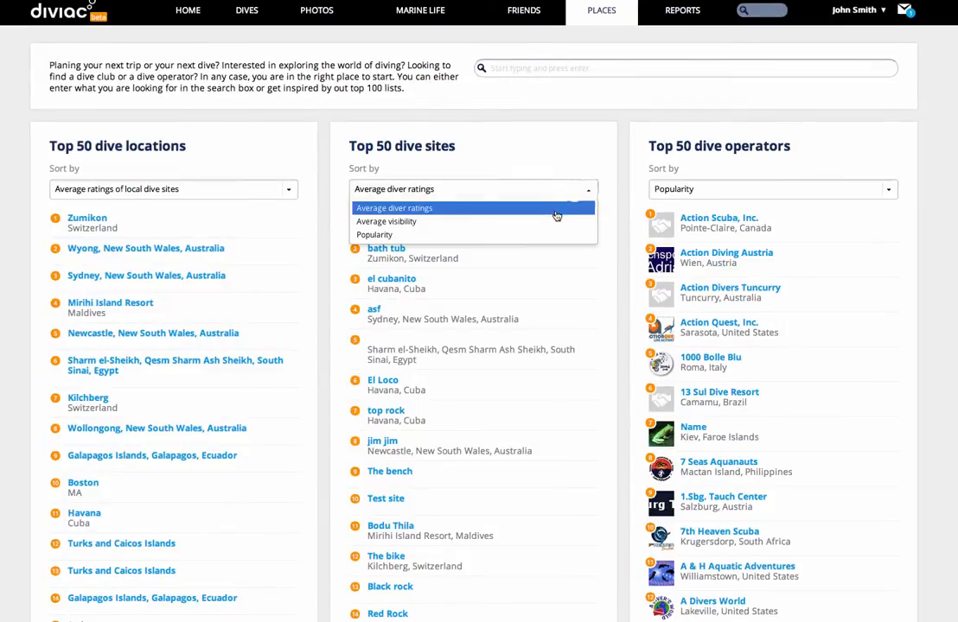
left_click(387, 222)
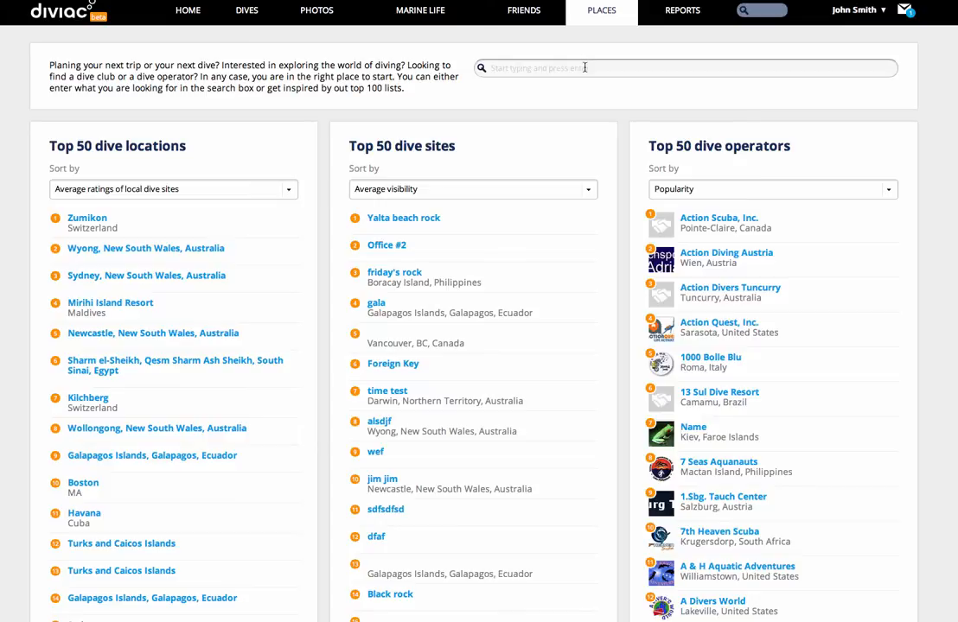
Search 'sydney' and go to the Sydney, Australia location page
type("sa")
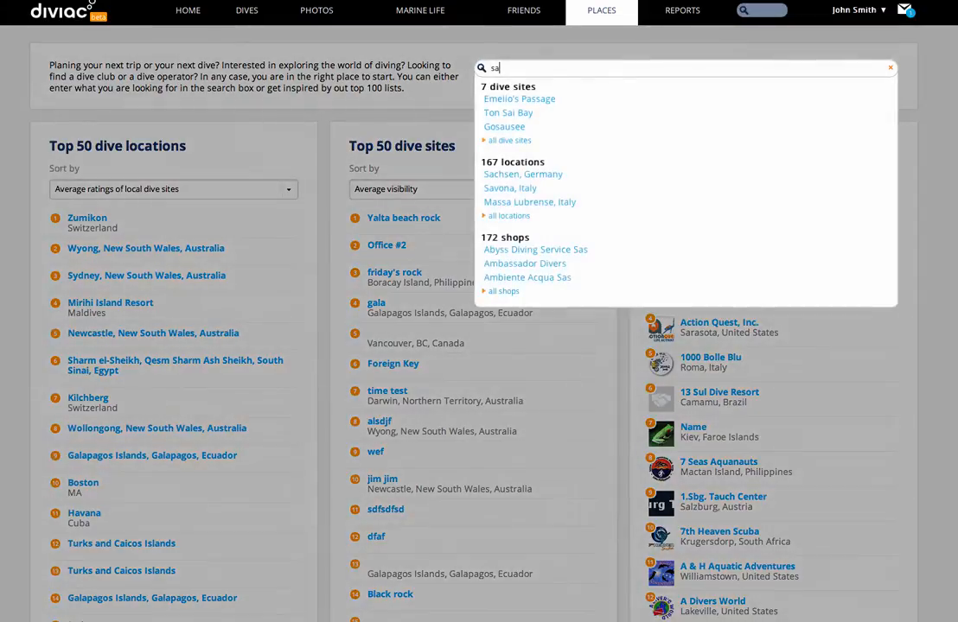
type("sydney")
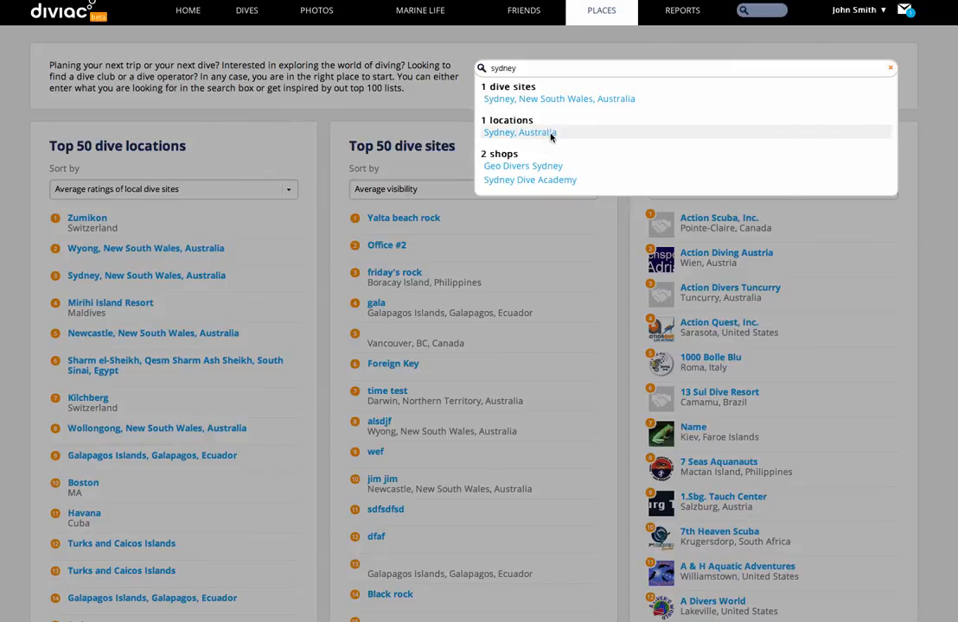
left_click(519, 132)
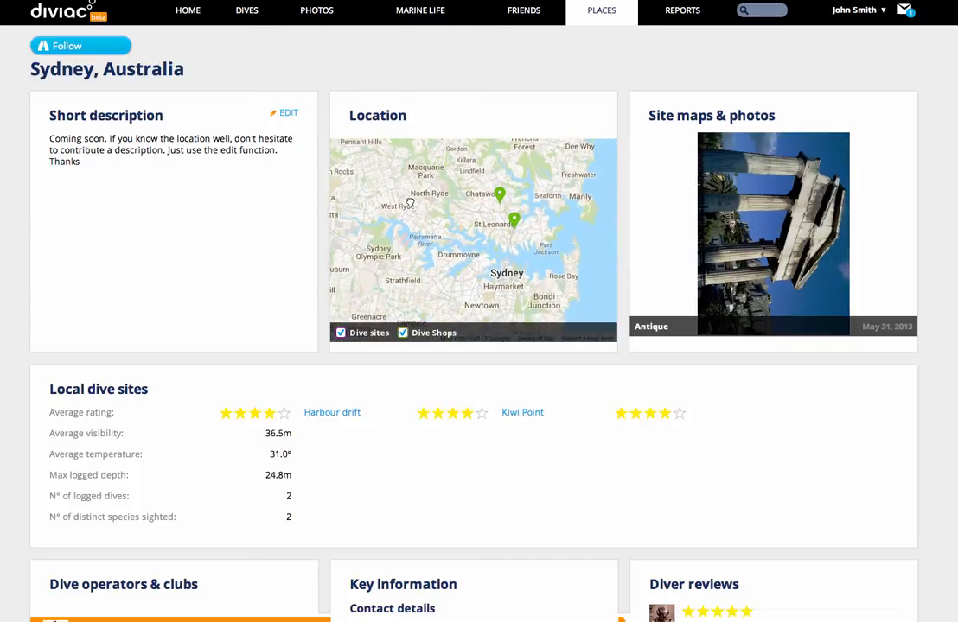
Show contact details for Dive 2000, then Aquatic Explorers, in the Sydney dive operators list
left_click_drag(412, 204, 458, 251)
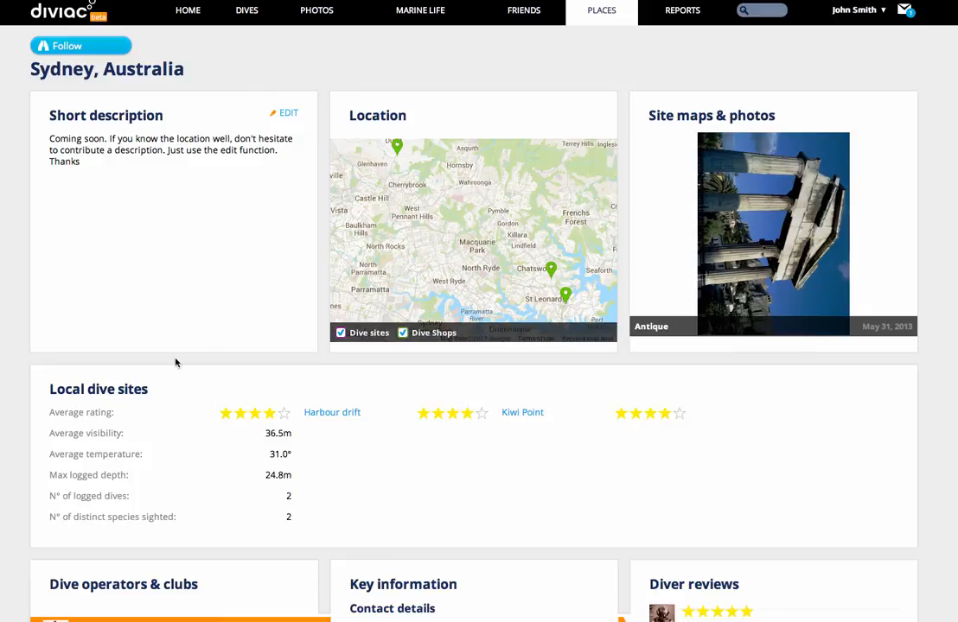
mouse_move(289, 488)
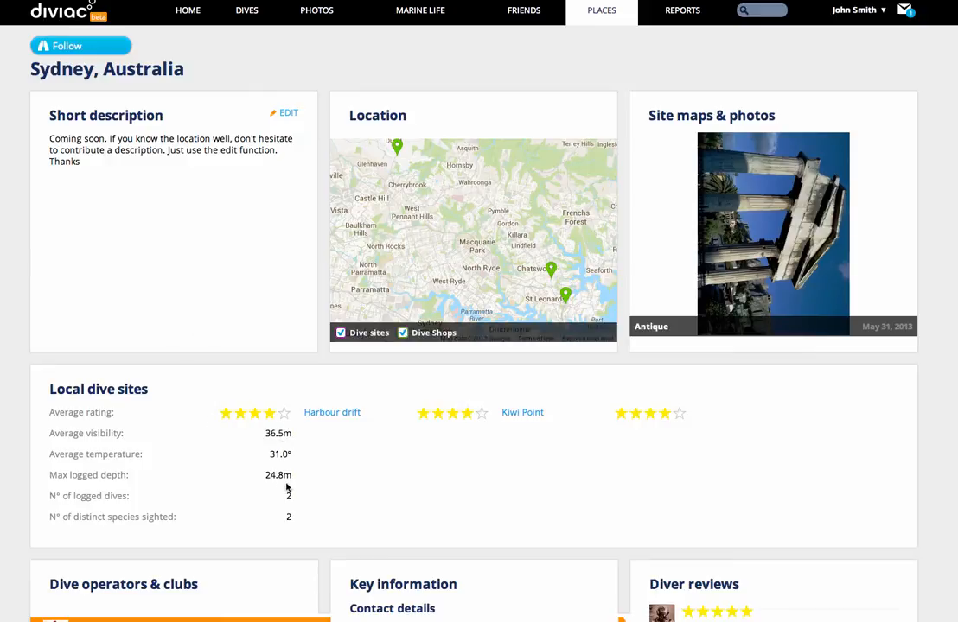
scroll("down", 3)
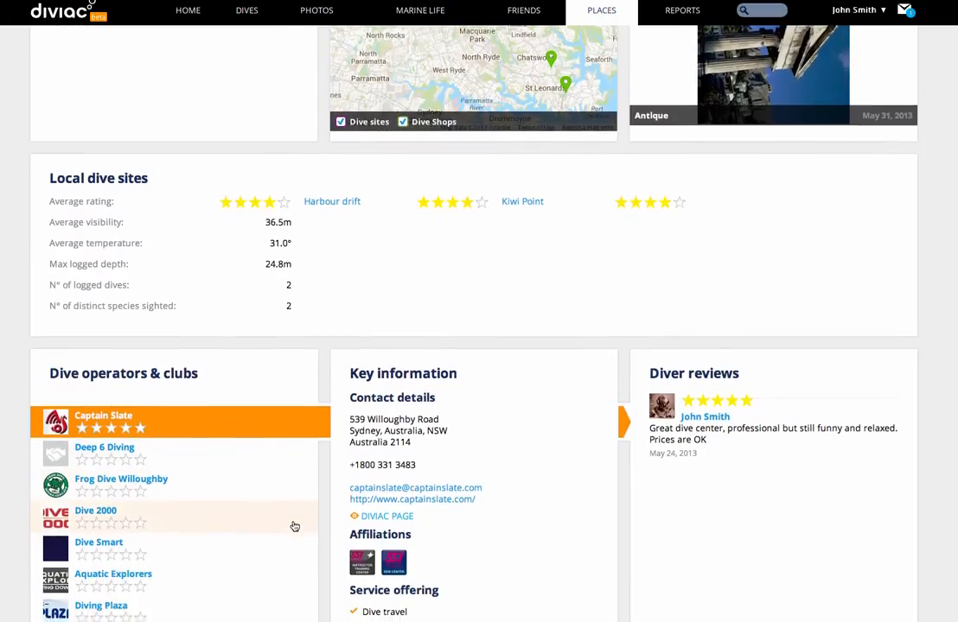
mouse_move(326, 291)
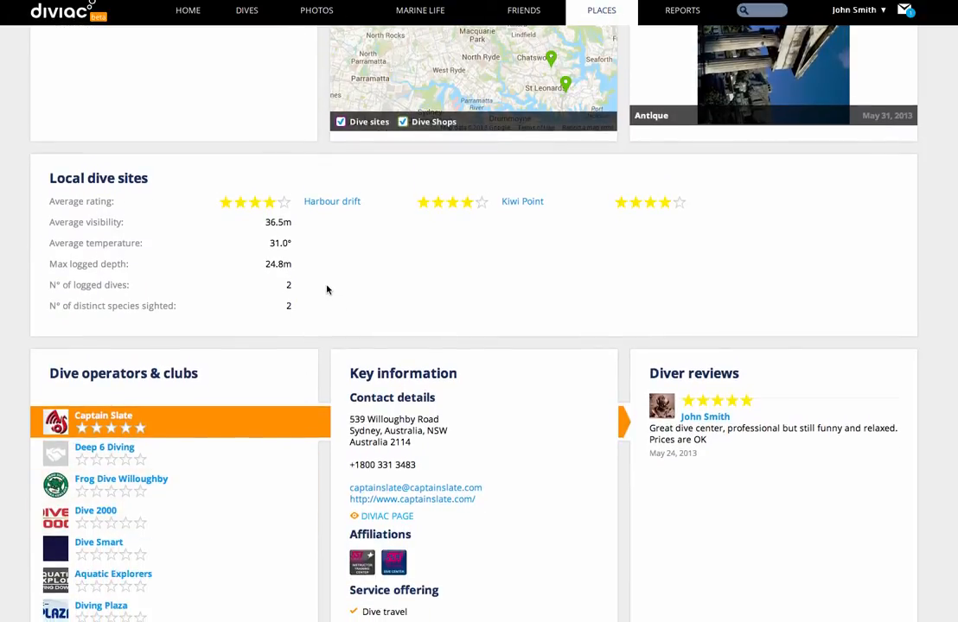
mouse_move(339, 211)
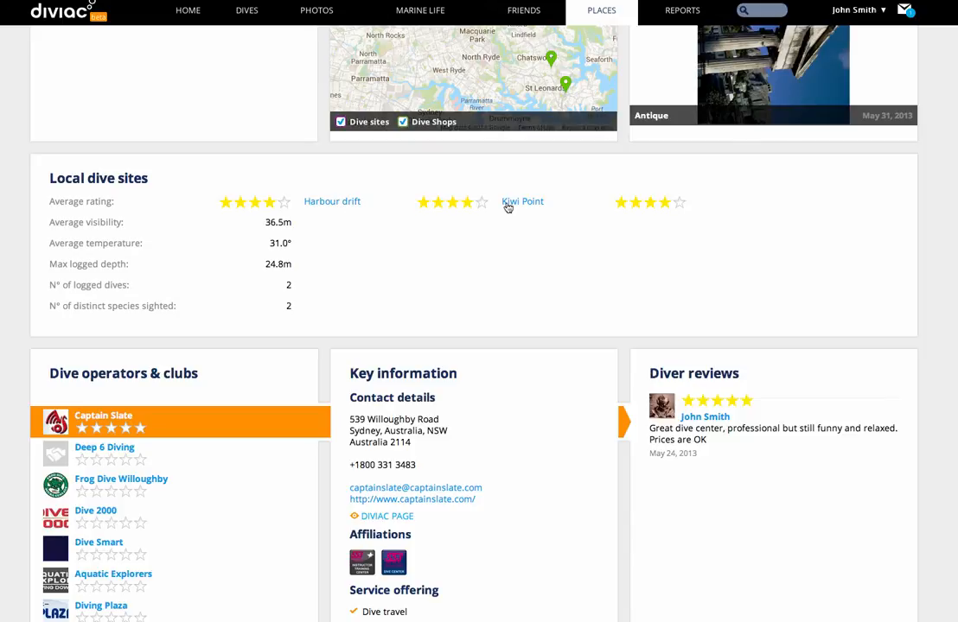
mouse_move(173, 457)
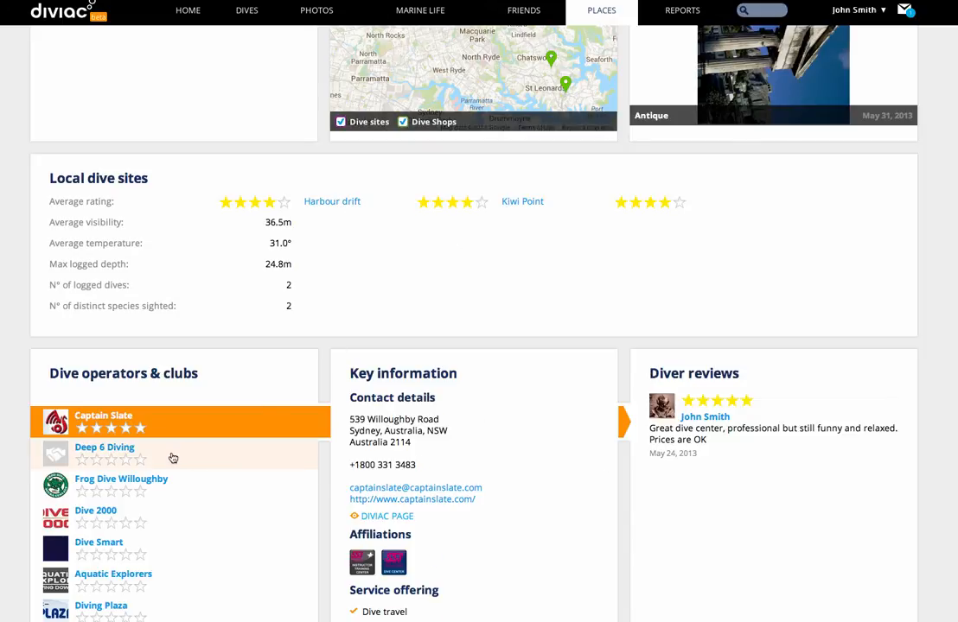
left_click(95, 512)
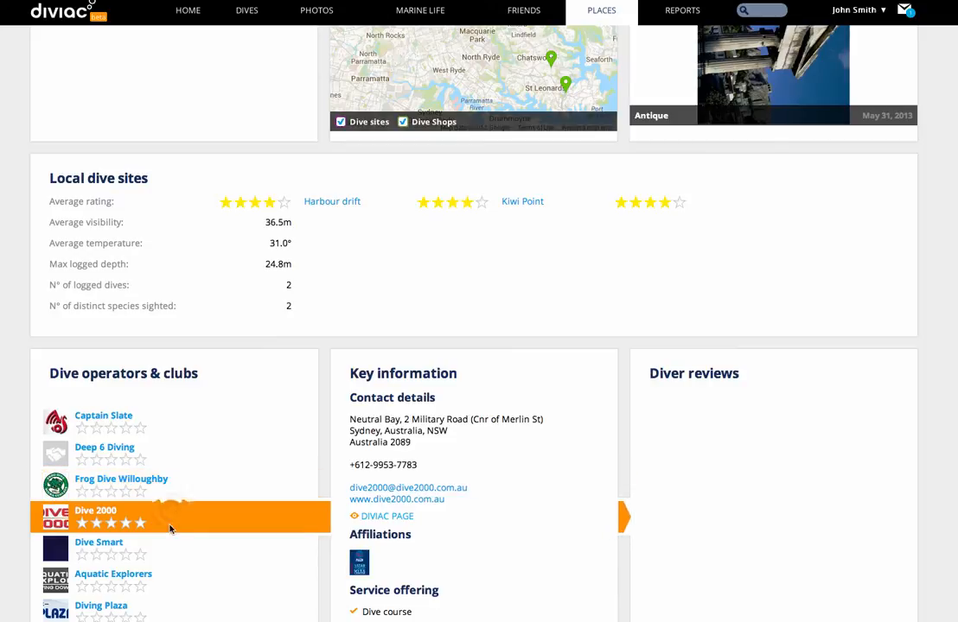
left_click(114, 574)
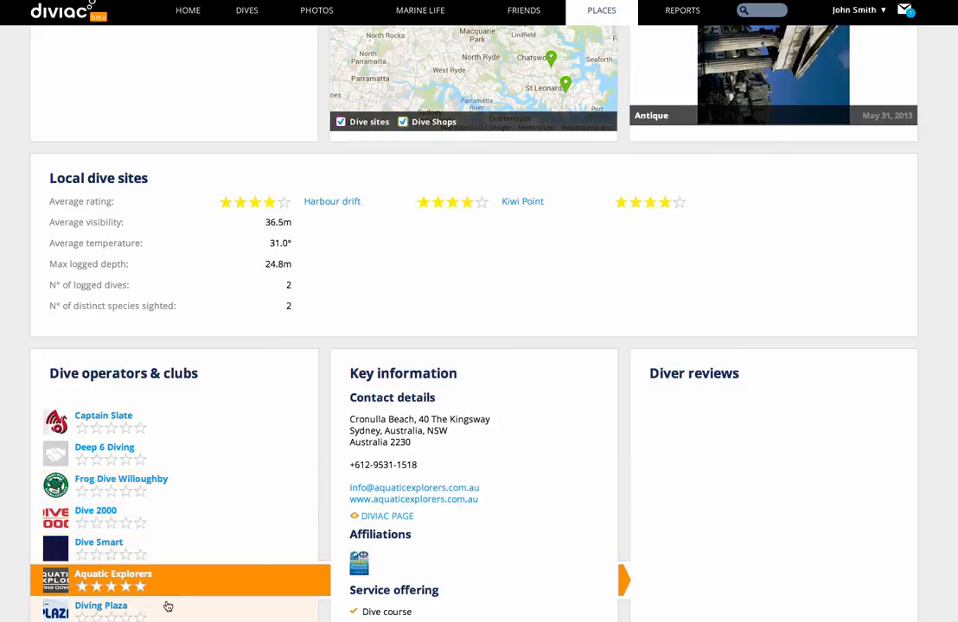
View Captain Slate's page, browse its photo gallery, then show its divers' logs and reviews
left_click(103, 415)
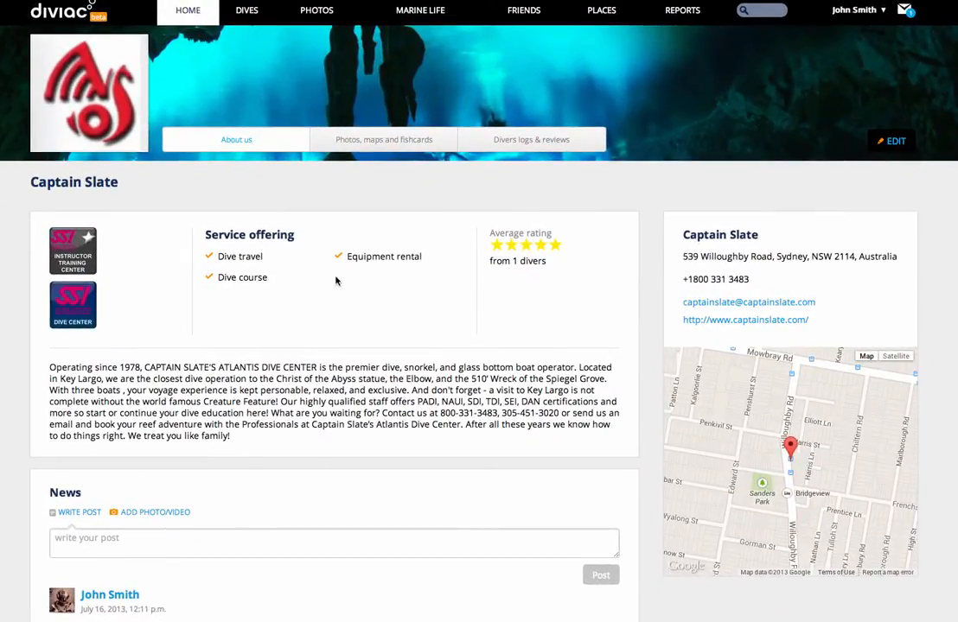
mouse_move(655, 256)
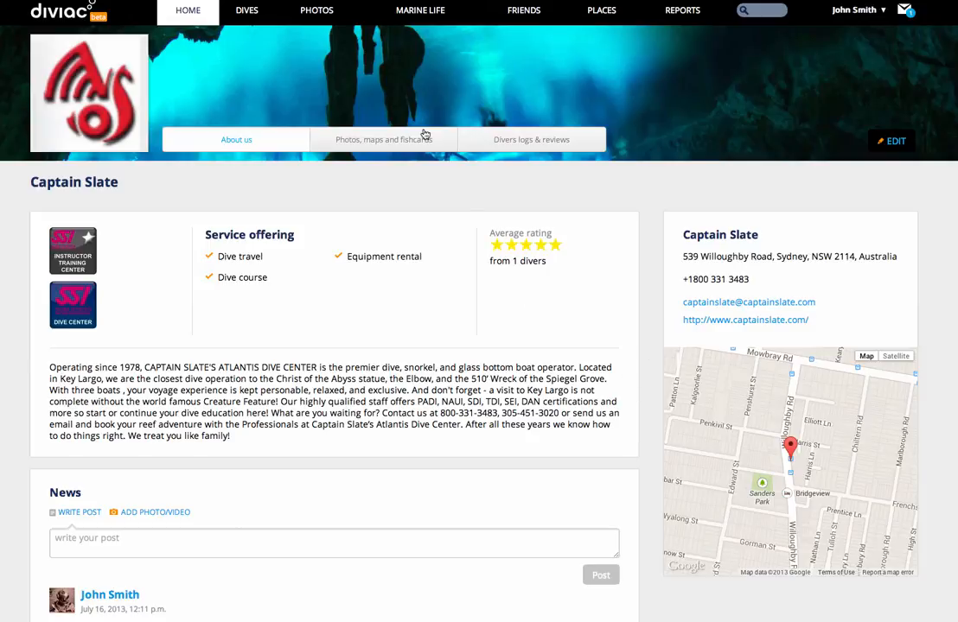
left_click(384, 138)
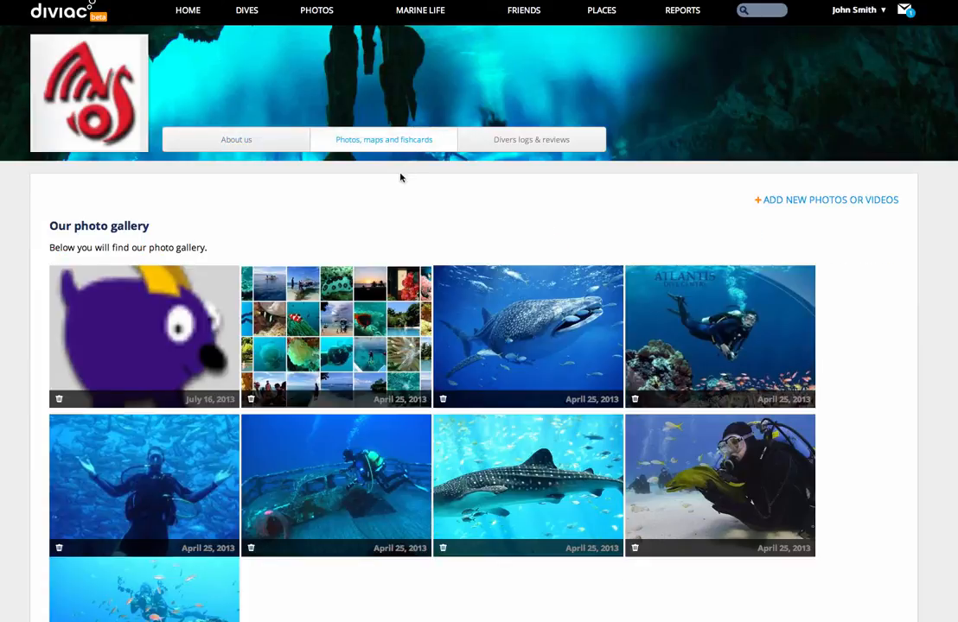
mouse_move(408, 238)
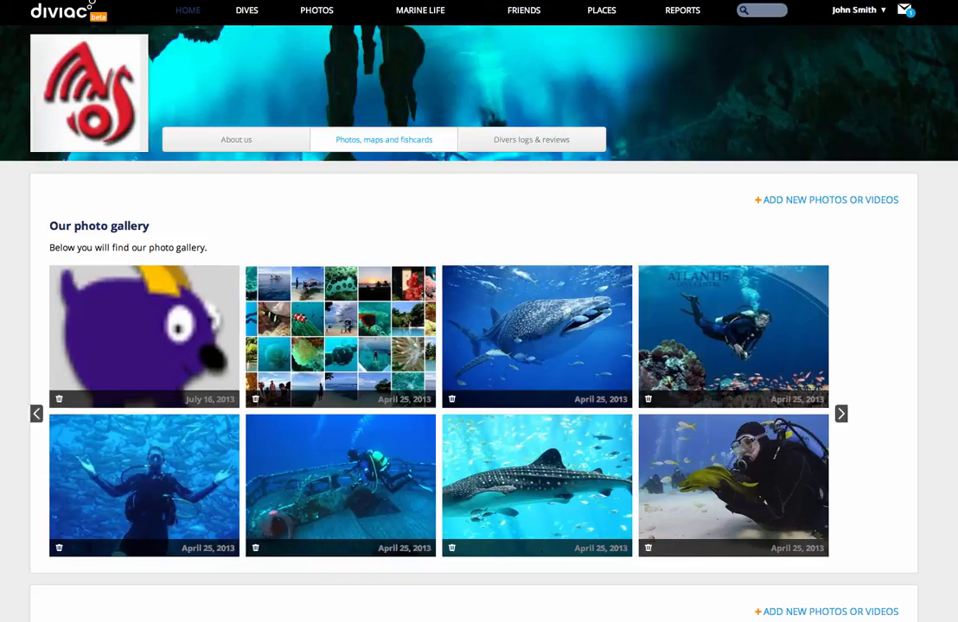
scroll("down", 3)
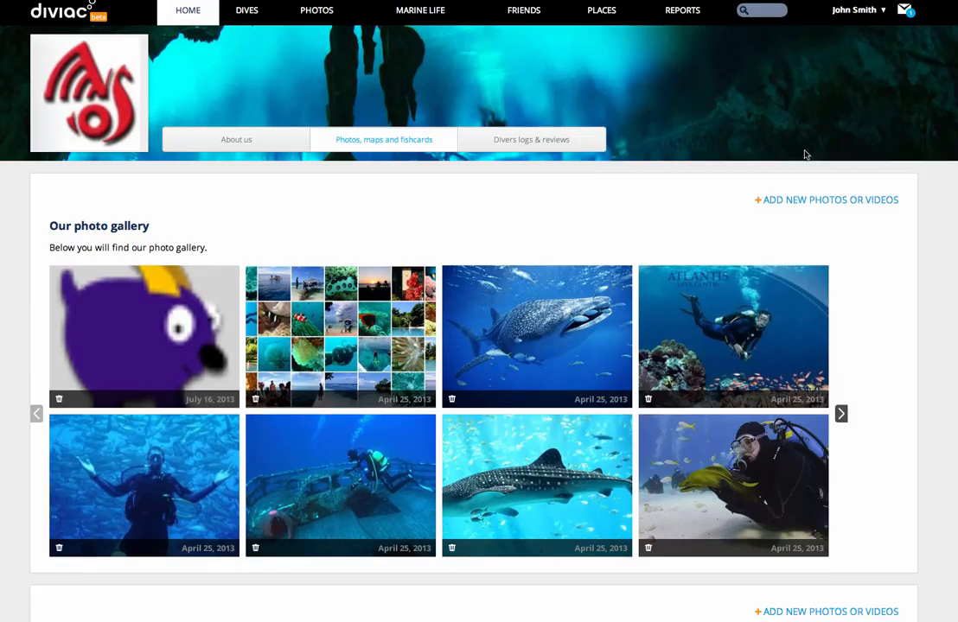
left_click(531, 139)
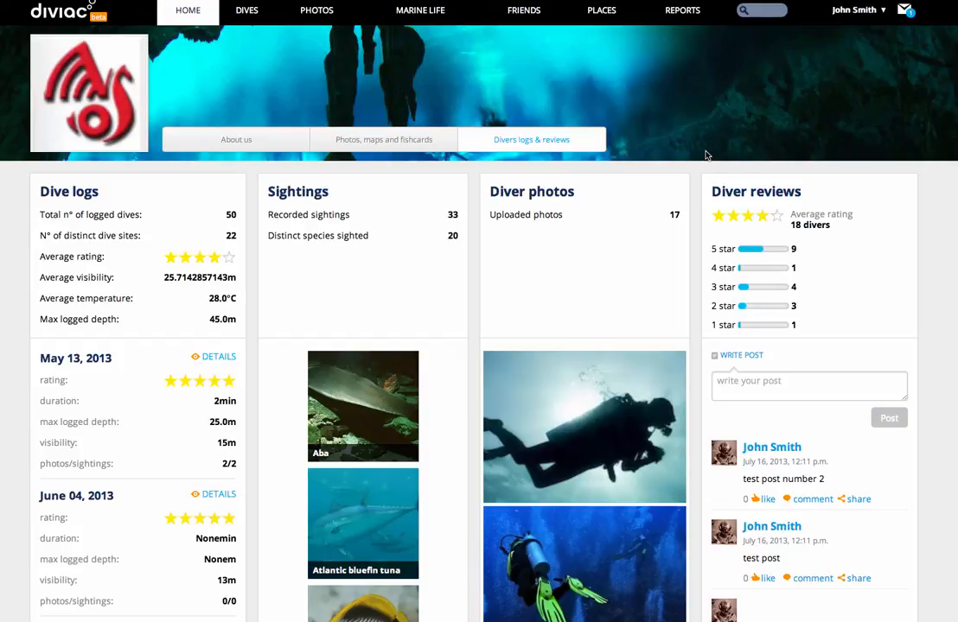
mouse_move(681, 10)
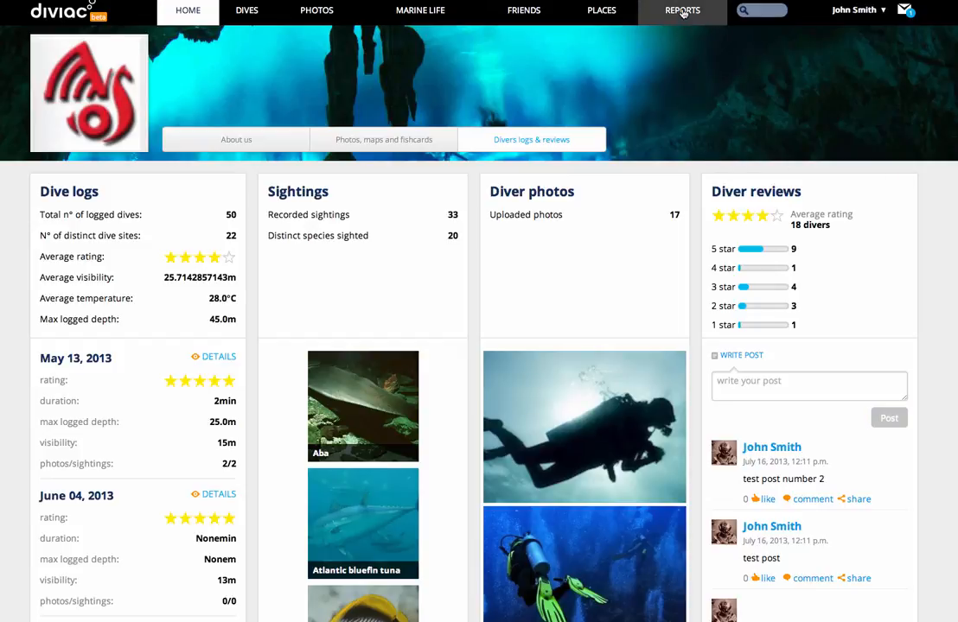
View the reports dashboard charting dives by year, country, buddy and type
left_click(681, 11)
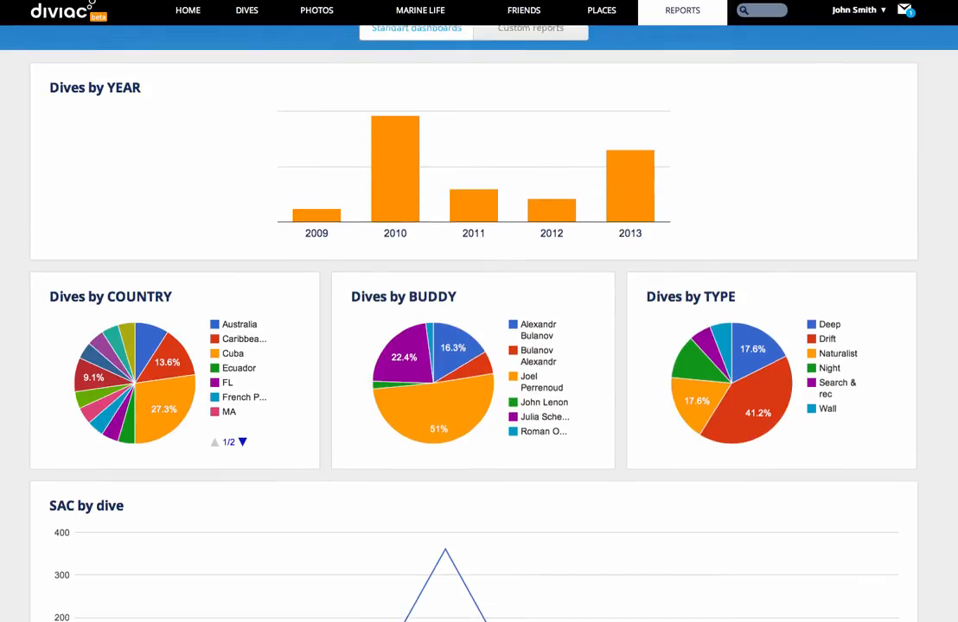
scroll("down", 3)
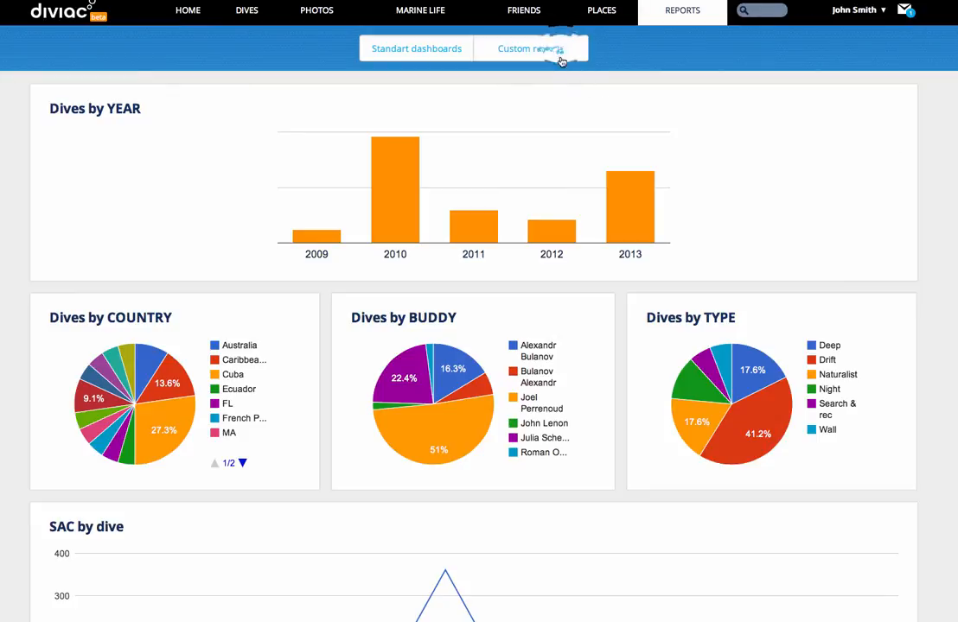
Calculate recommended weights for a 12 l tank with wetsuit exposure protection and set thickness
left_click(529, 48)
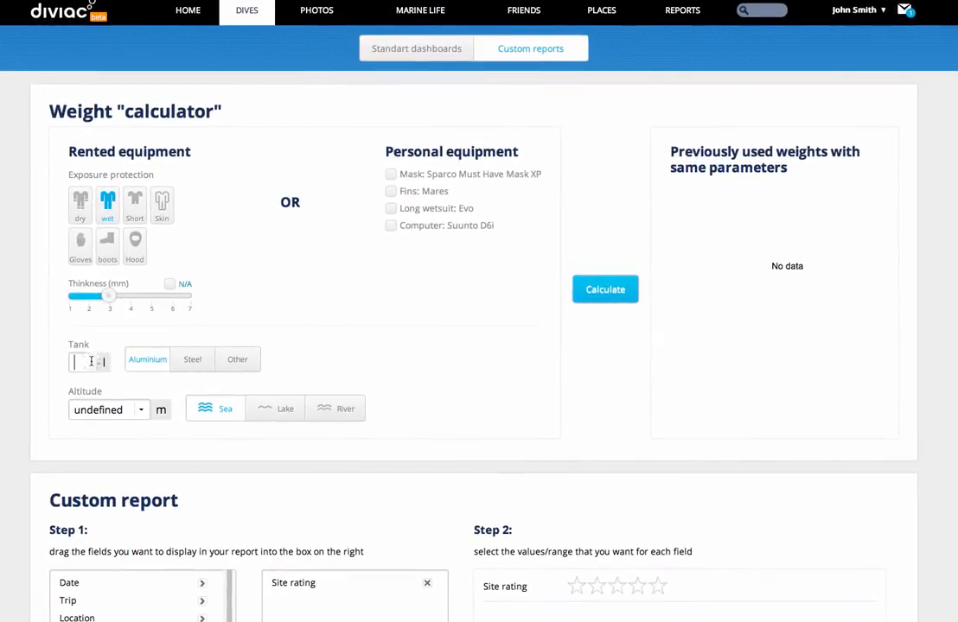
type("12")
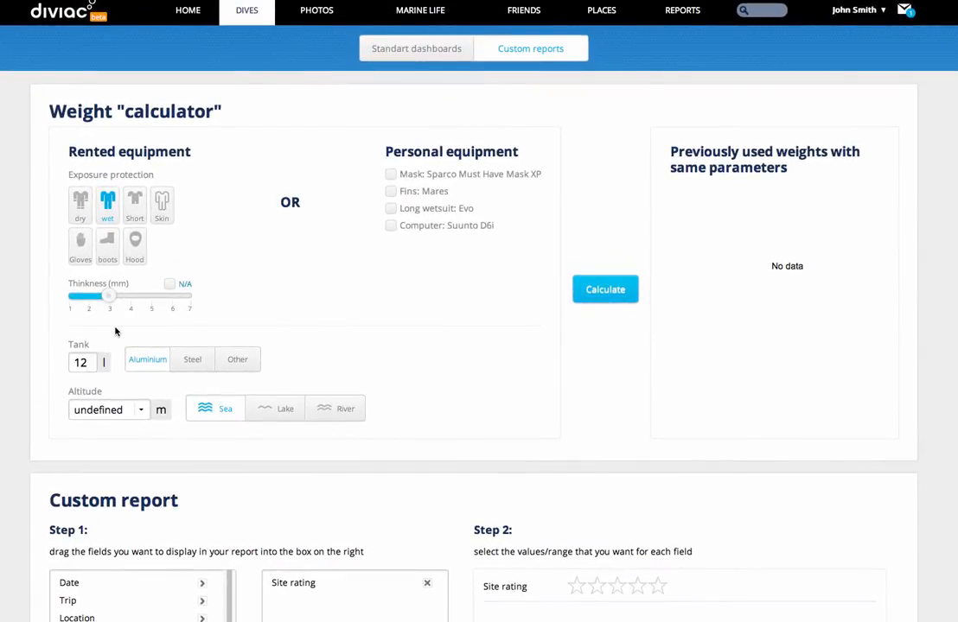
left_click(80, 204)
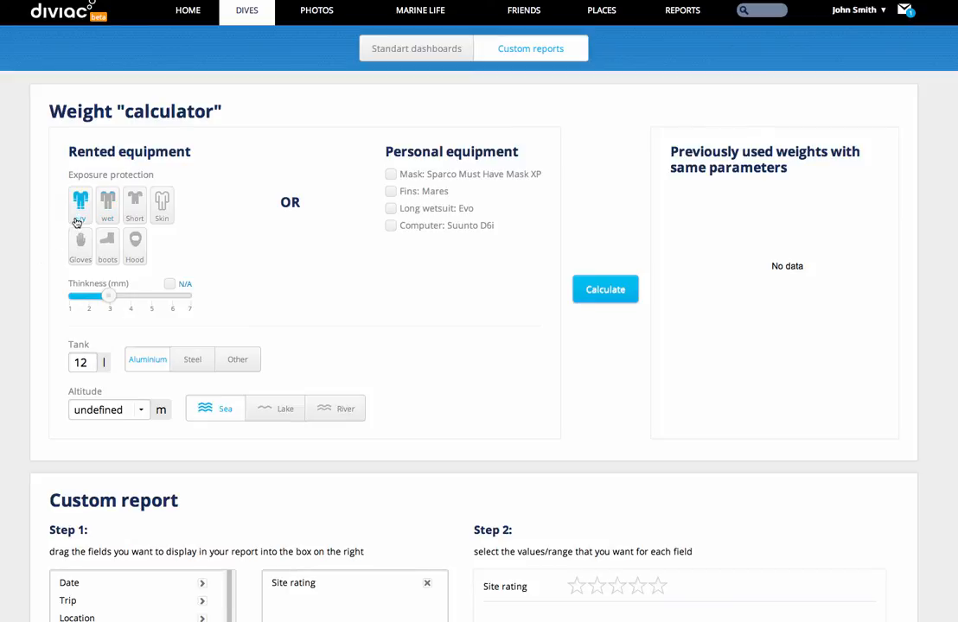
left_click(107, 204)
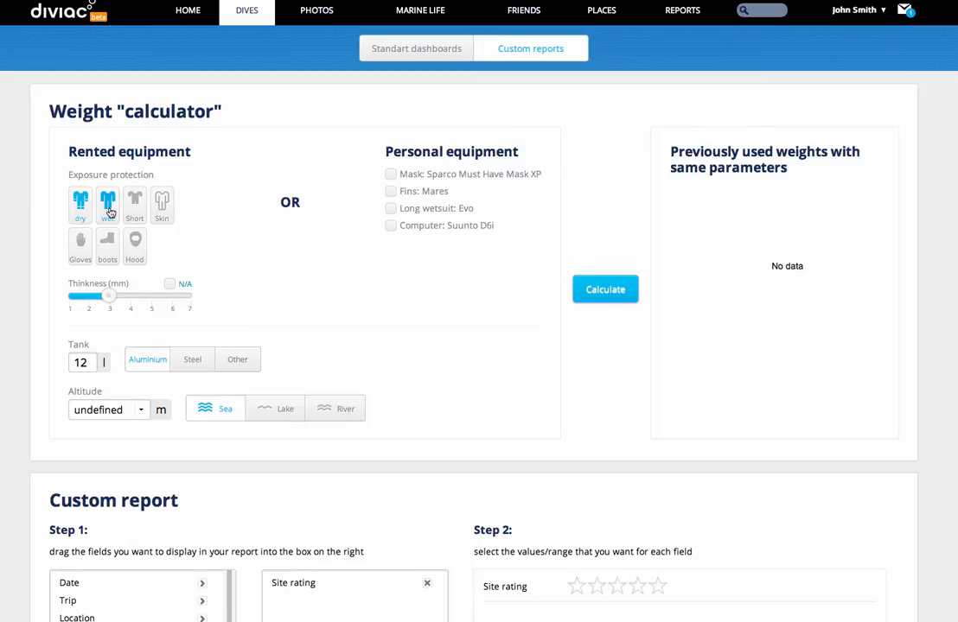
left_click(107, 204)
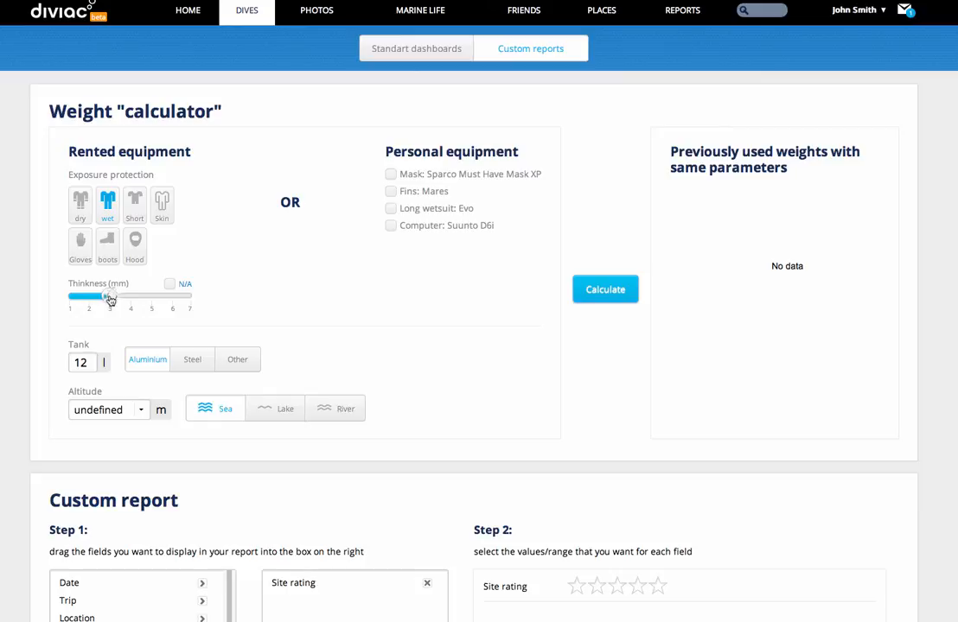
left_click_drag(107, 296, 109, 295)
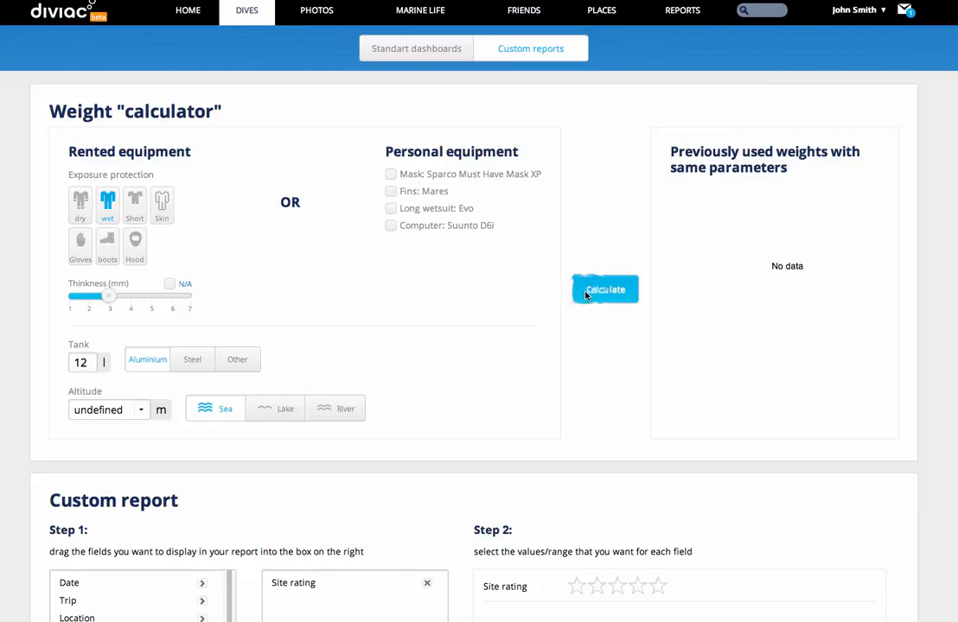
left_click(605, 290)
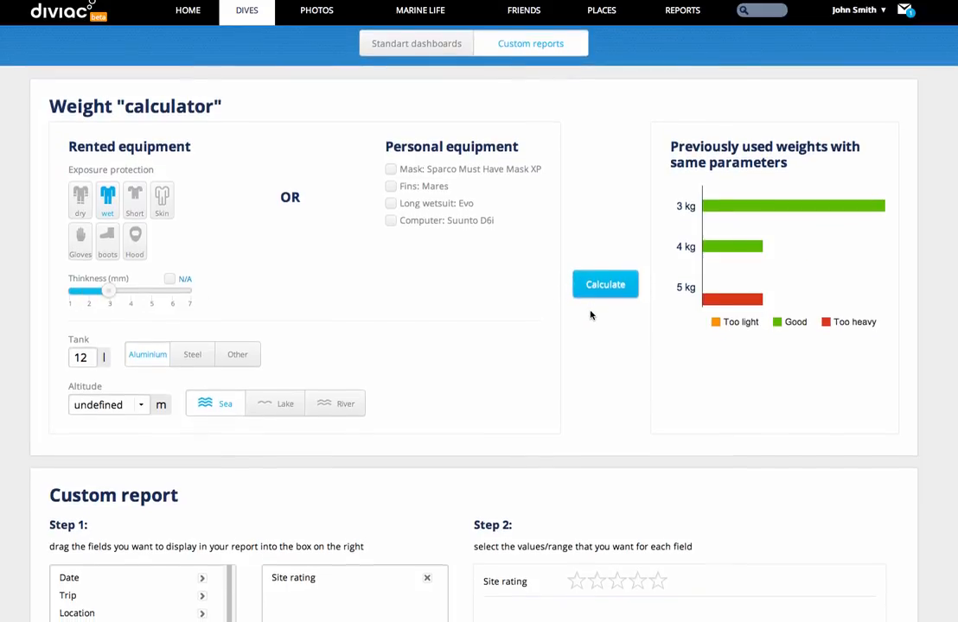
Add a two-star operator rating to the custom report, then bring up the feedback panel from home
scroll("down", 3)
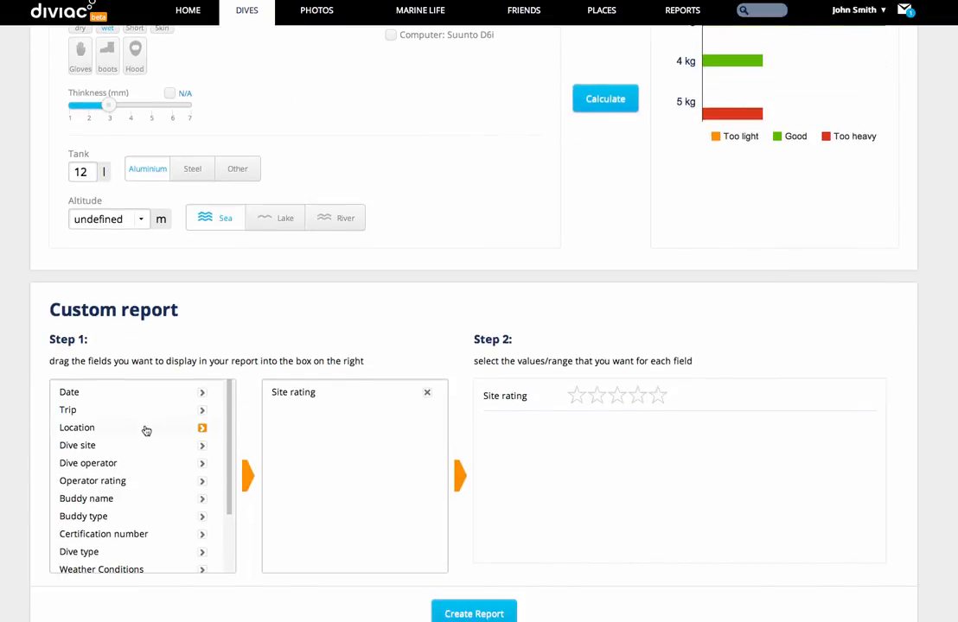
mouse_move(114, 463)
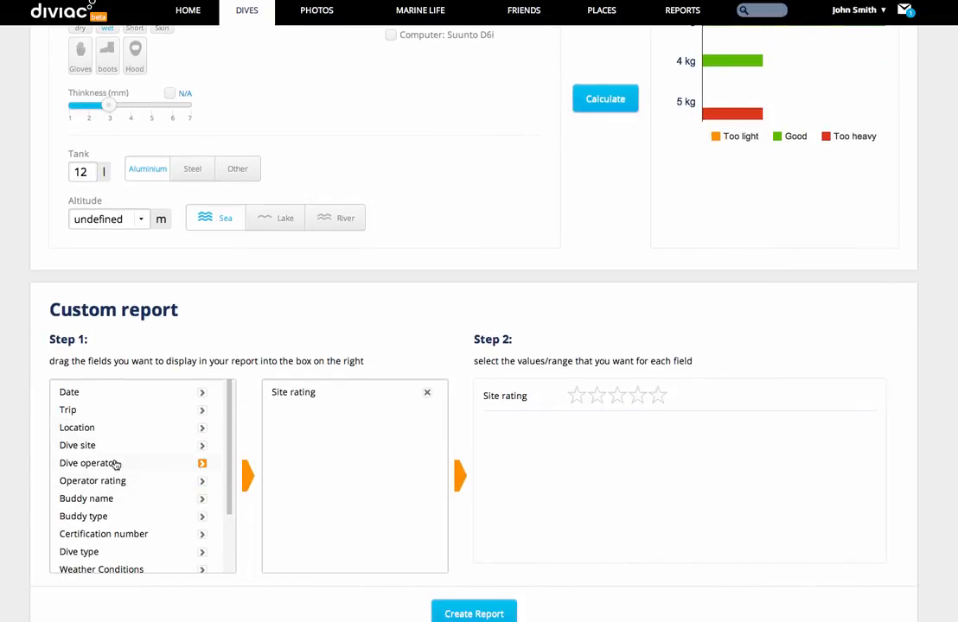
mouse_move(119, 465)
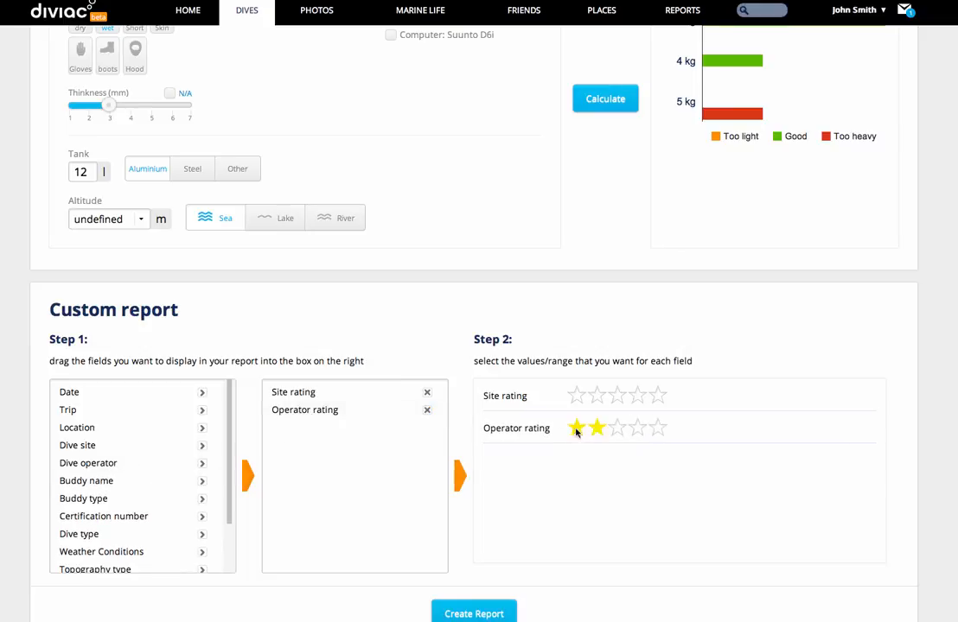
left_click(617, 429)
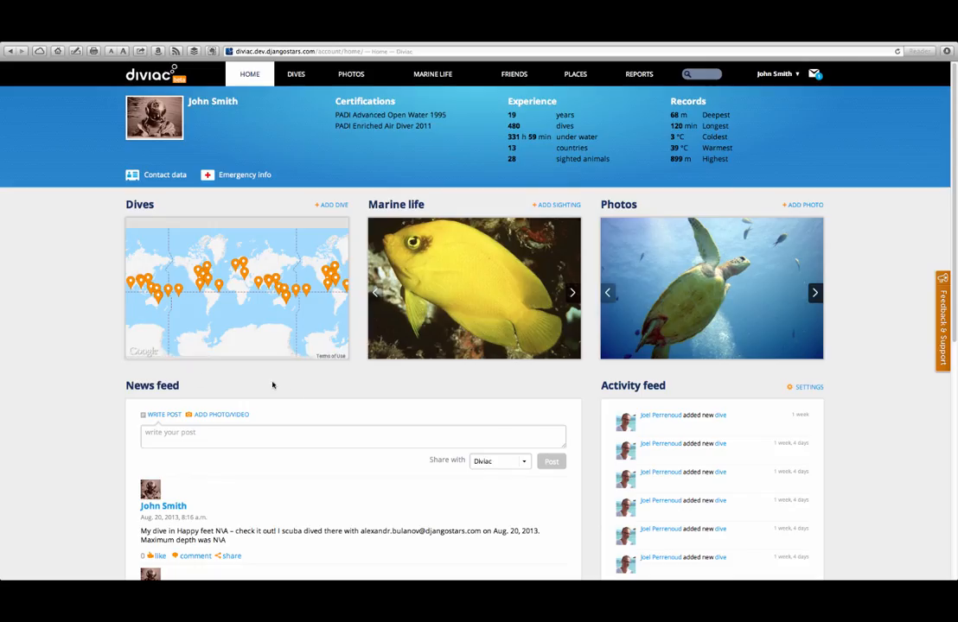
mouse_move(920, 308)
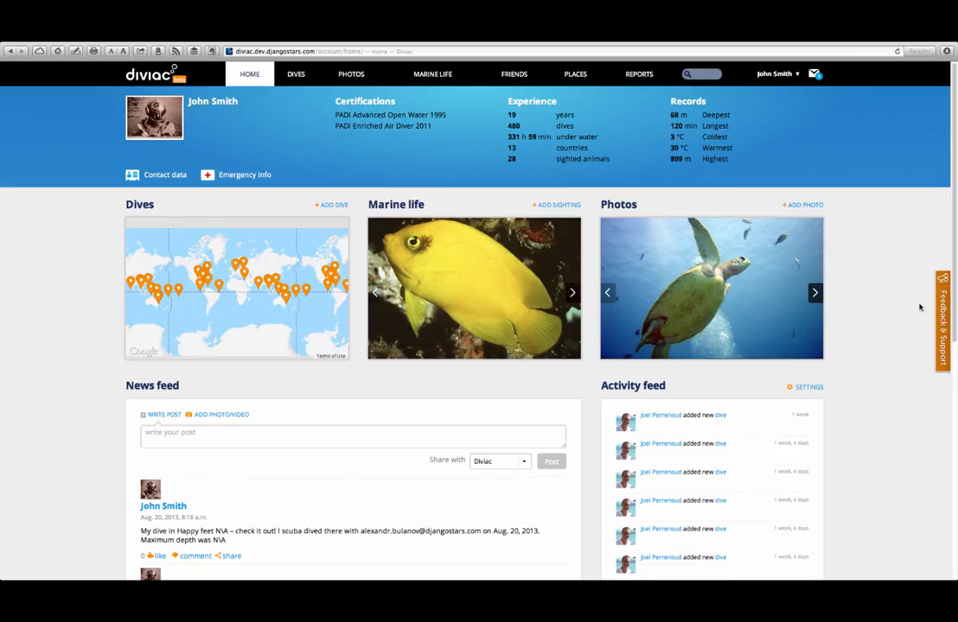
left_click(944, 322)
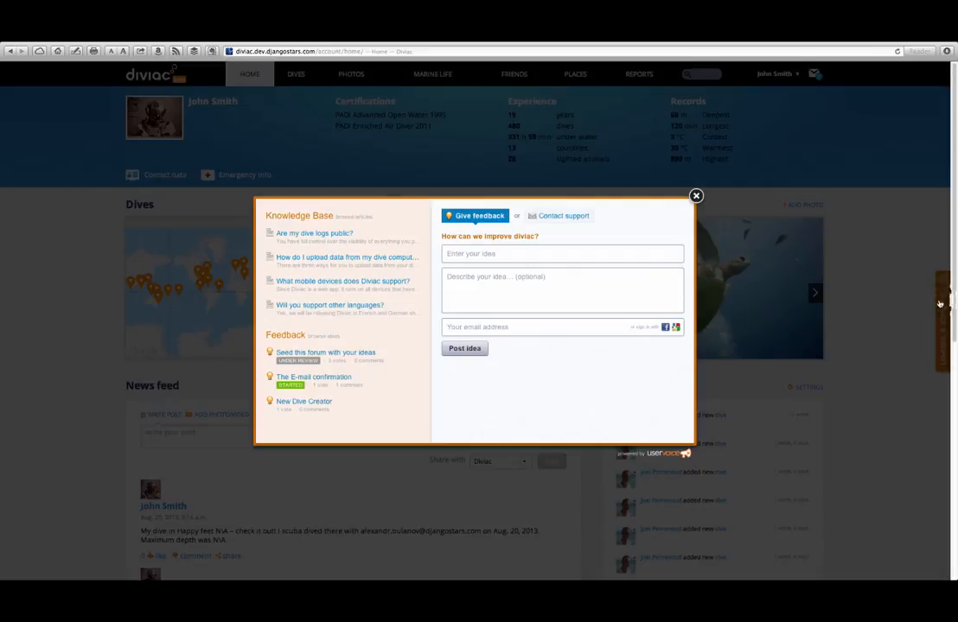